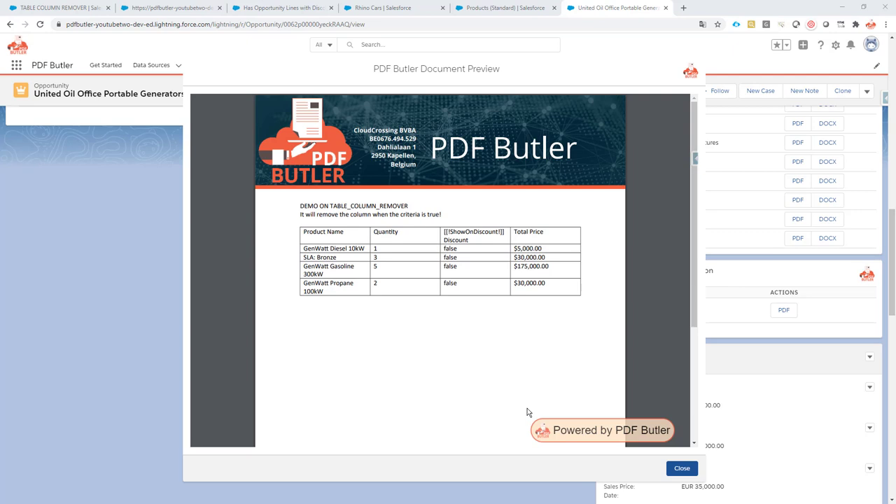
{"action": "mouse_move", "coordinate": [518, 352]}
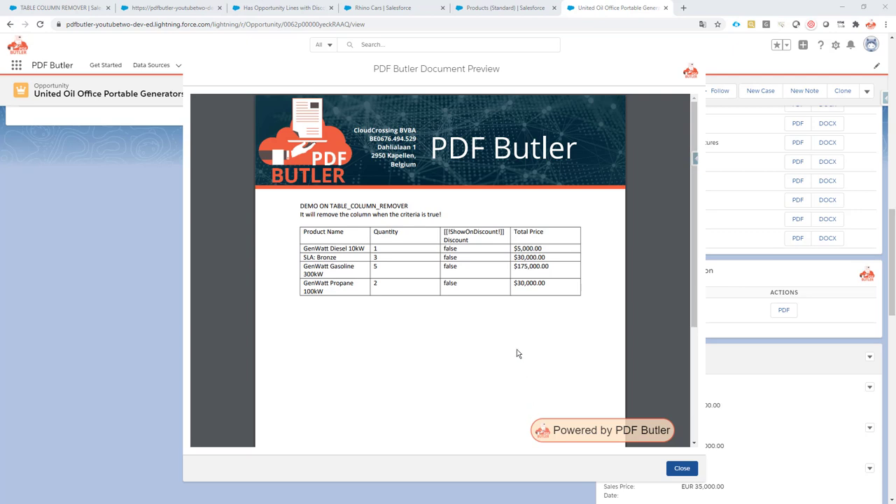
{"action": "mouse_move", "coordinate": [498, 263]}
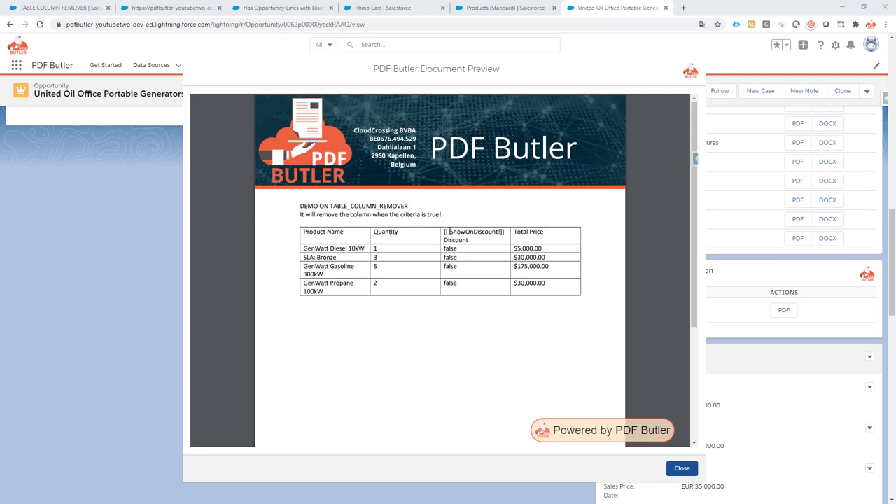
Highlight the Discount column header in the PDF, then open the GenWatt Diesel 10kW product line for editing.
{"action": "left_click_drag", "start_coordinate": [445, 233], "coordinate": [459, 283]}
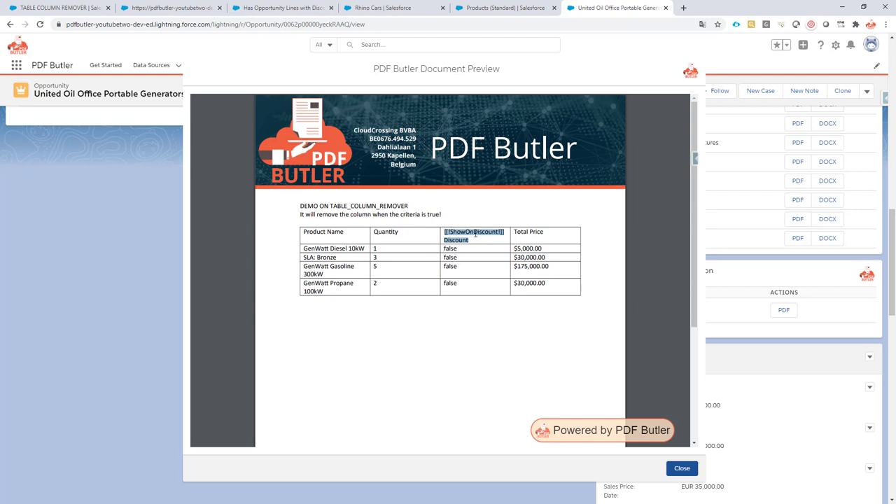
{"action": "mouse_move", "coordinate": [485, 236]}
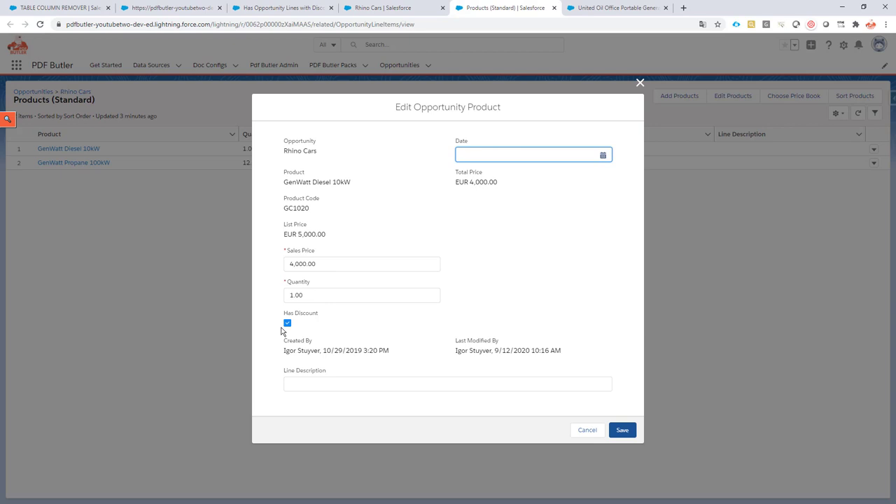
{"action": "mouse_move", "coordinate": [294, 333]}
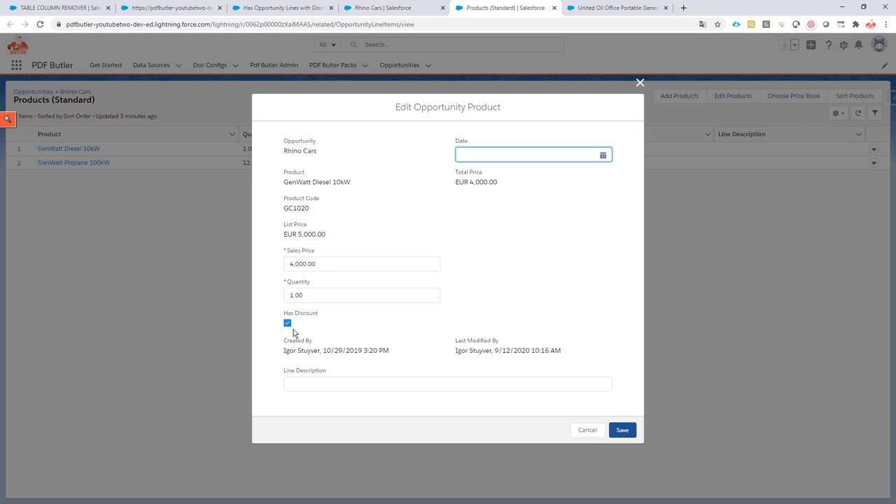
{"action": "left_click", "coordinate": [529, 154]}
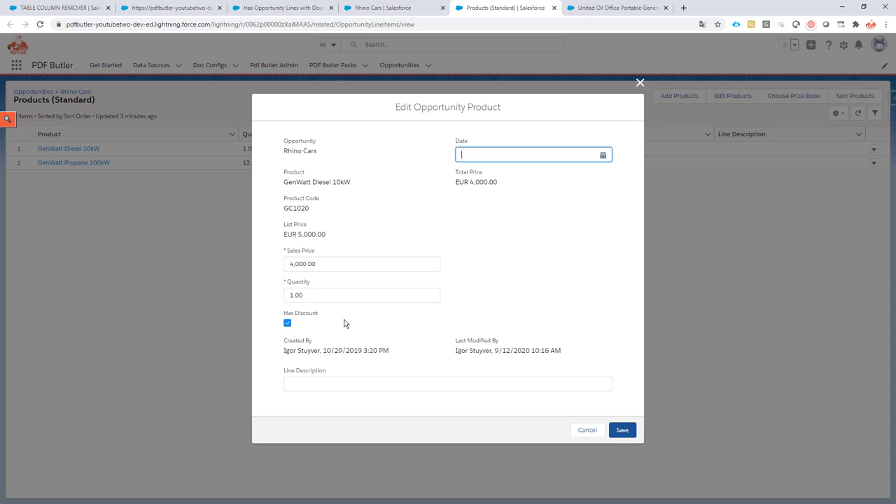
{"action": "mouse_move", "coordinate": [333, 333]}
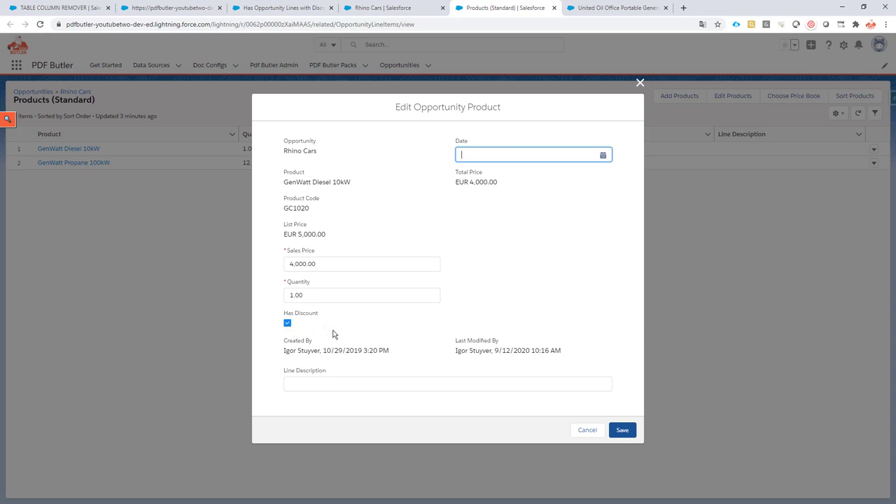
{"action": "mouse_move", "coordinate": [339, 317]}
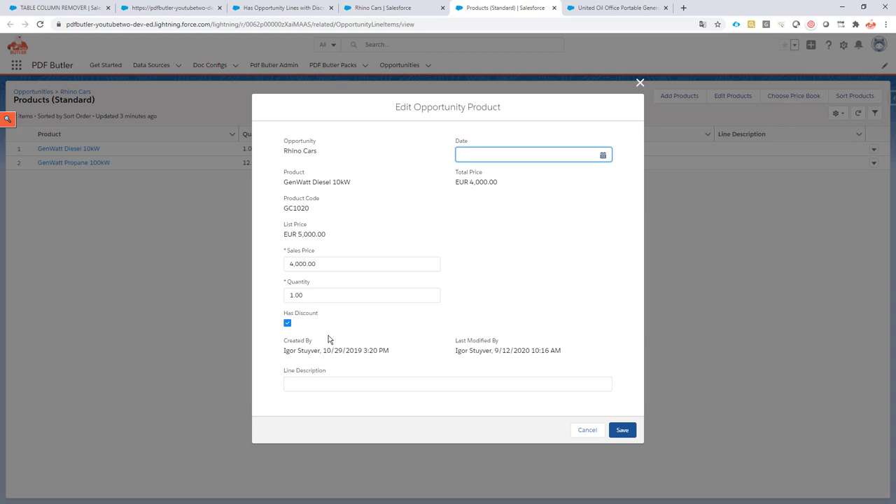
{"action": "left_click", "coordinate": [529, 154]}
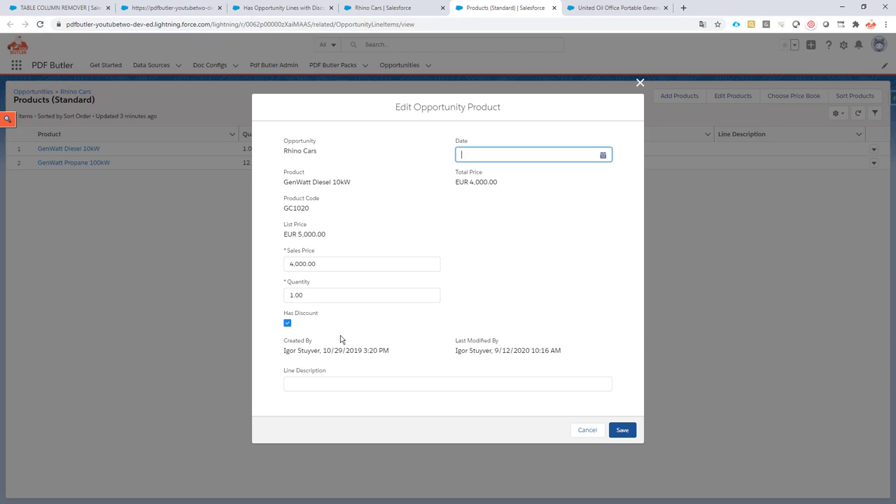
{"action": "mouse_move", "coordinate": [394, 313]}
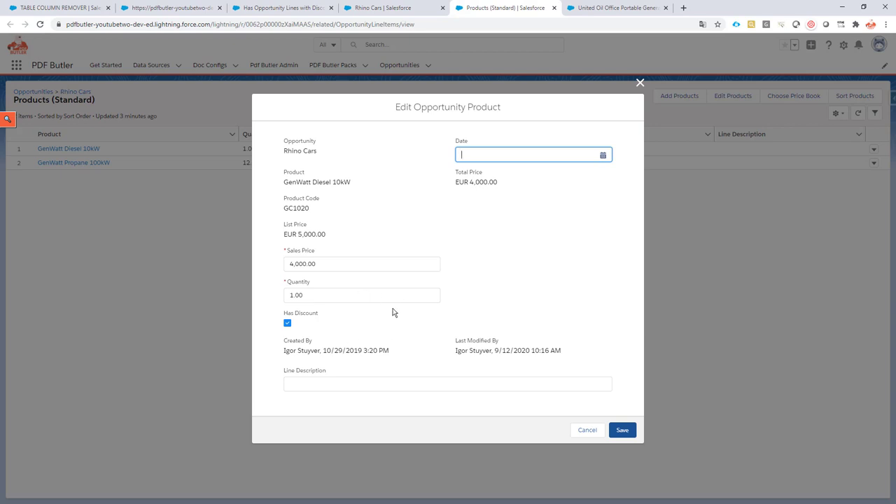
{"action": "mouse_move", "coordinate": [277, 336]}
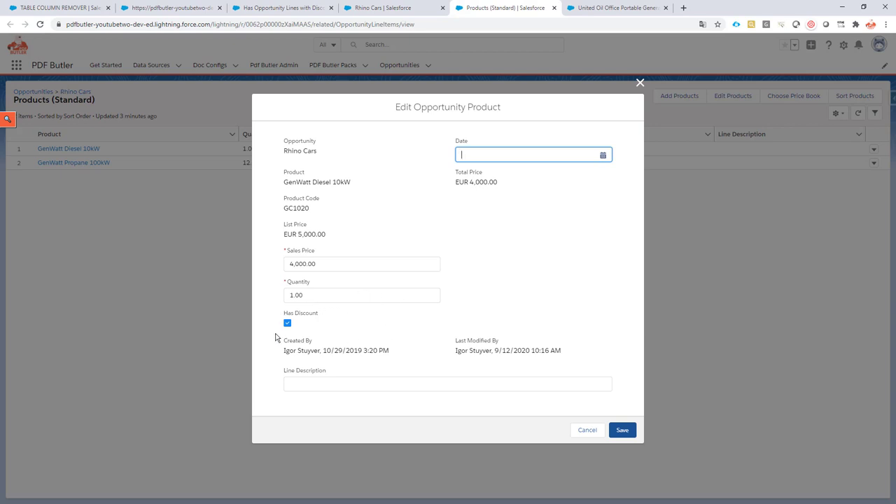
{"action": "mouse_move", "coordinate": [277, 340]}
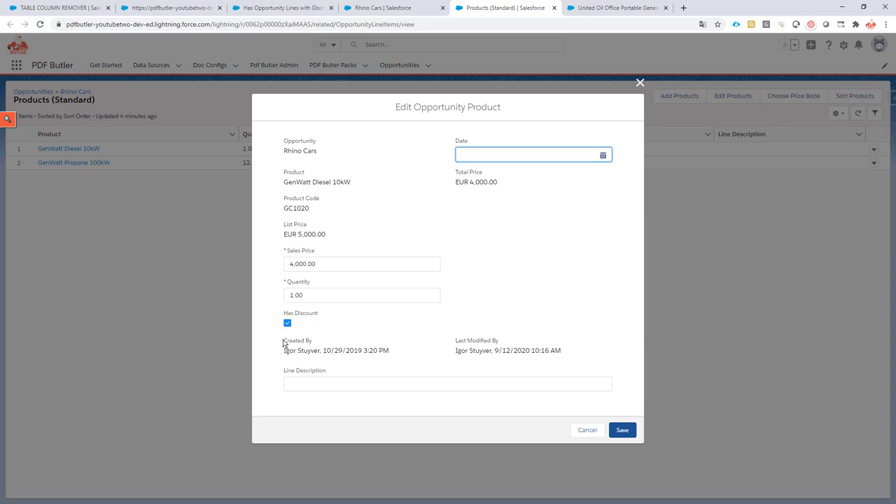
{"action": "mouse_move", "coordinate": [291, 360]}
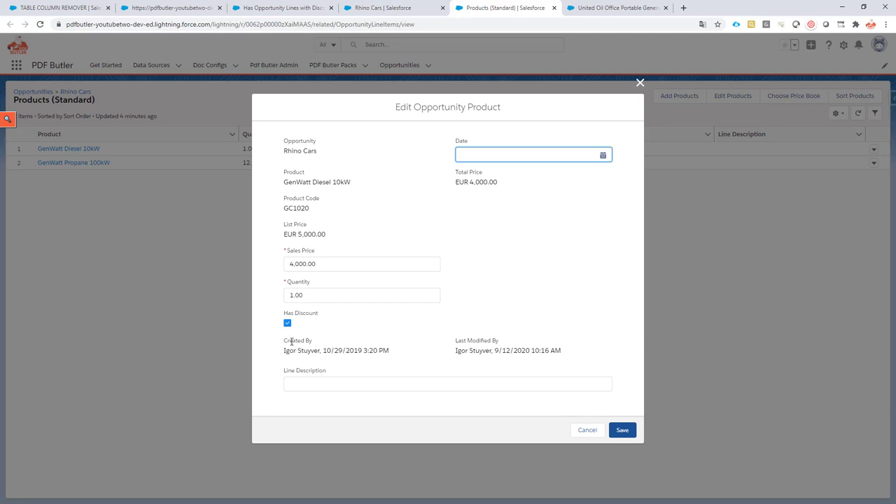
{"action": "mouse_move", "coordinate": [359, 354]}
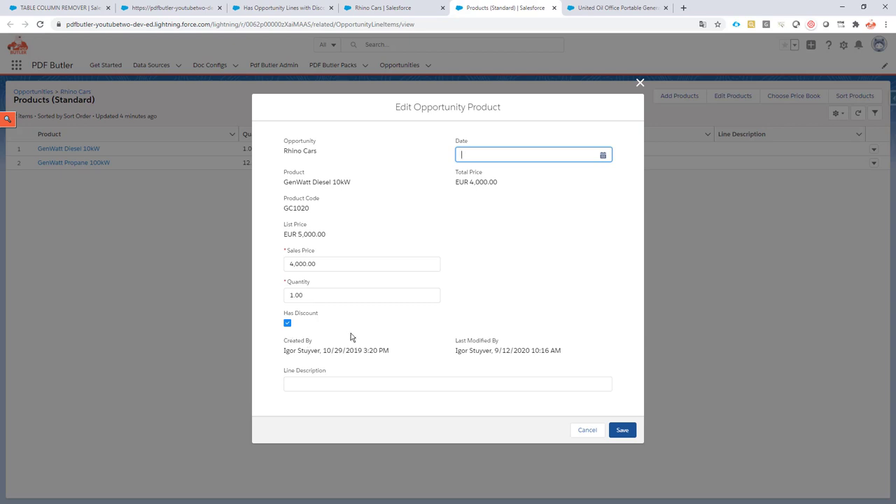
{"action": "mouse_move", "coordinate": [320, 336]}
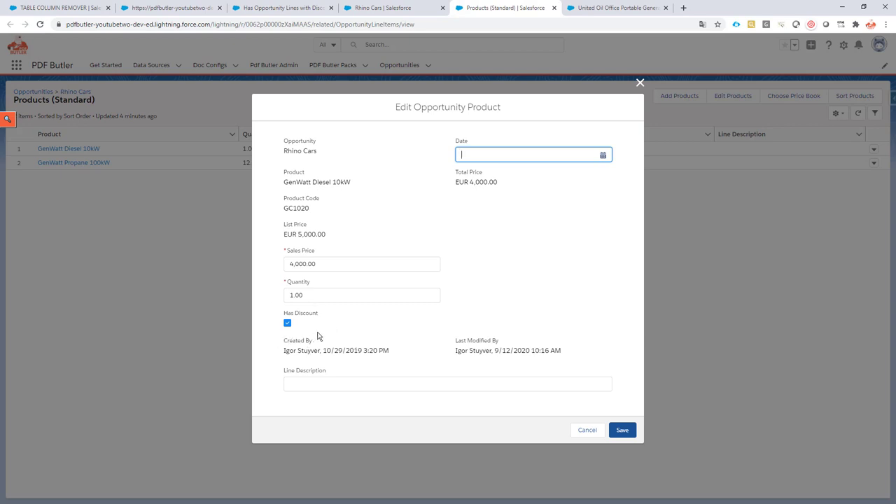
{"action": "mouse_move", "coordinate": [386, 124]}
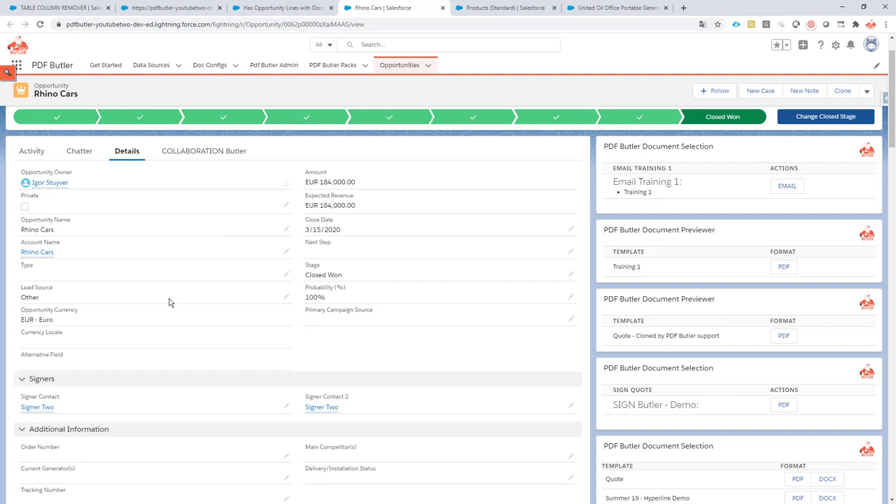
Scroll down the Rhino Cars opportunity and switch back to the United Oil PDF preview tab.
{"action": "scroll", "scroll_direction": "down", "scroll_amount": 3}
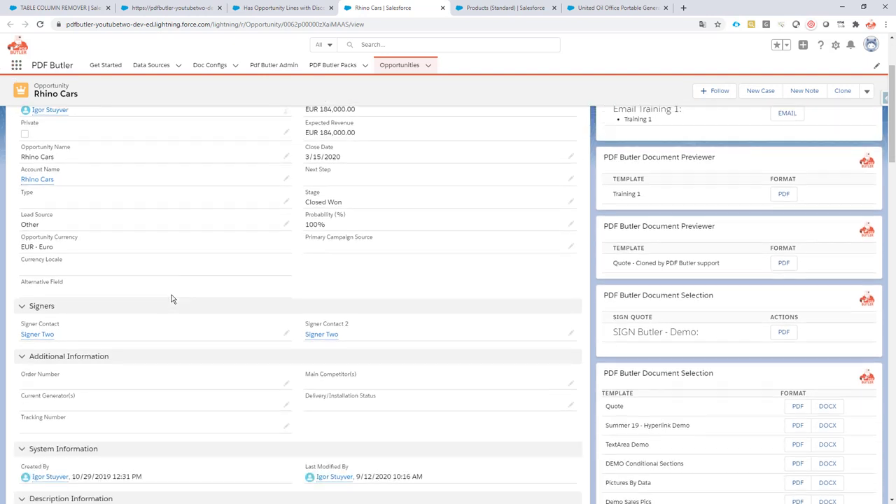
{"action": "scroll", "scroll_direction": "down", "scroll_amount": 3}
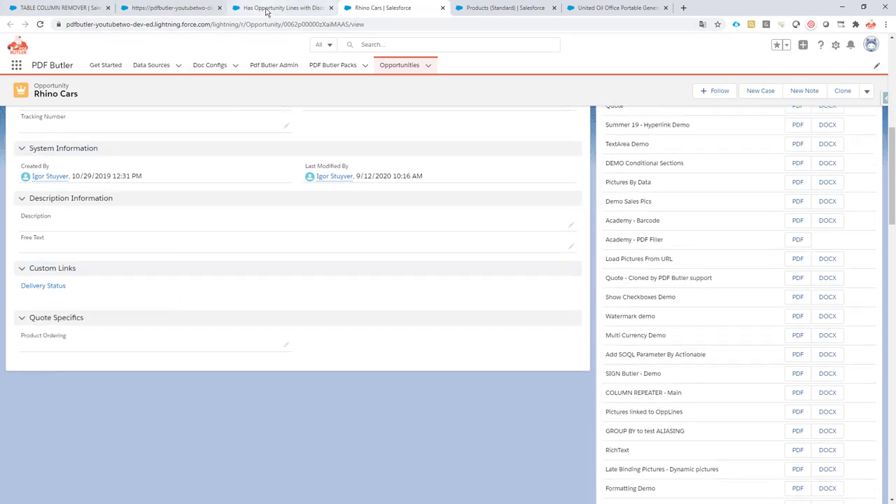
{"action": "left_click", "coordinate": [289, 8]}
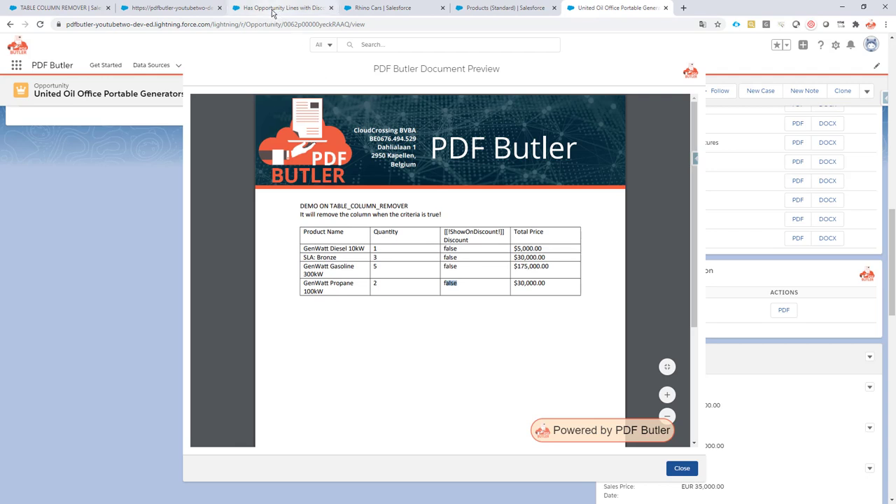
Switch to the Has Opportunity Lines with Discount data source and bring up Salesforce Inspector.
{"action": "left_click", "coordinate": [273, 9]}
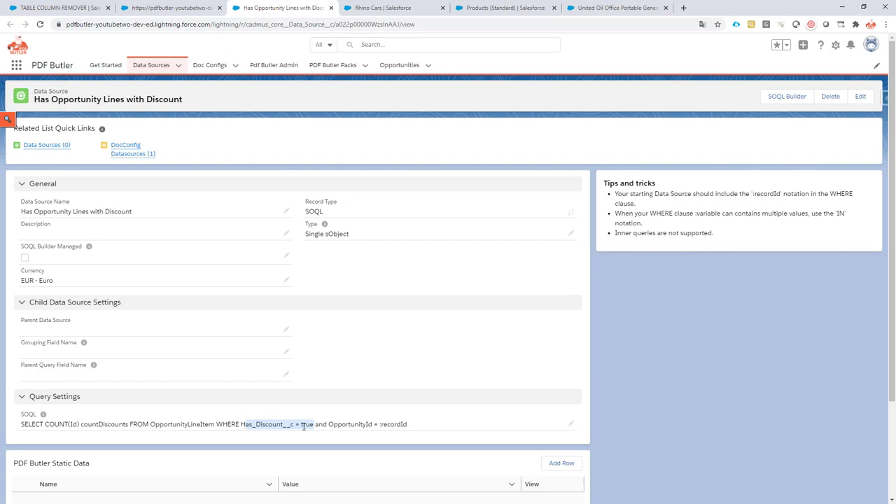
{"action": "mouse_move", "coordinate": [306, 426]}
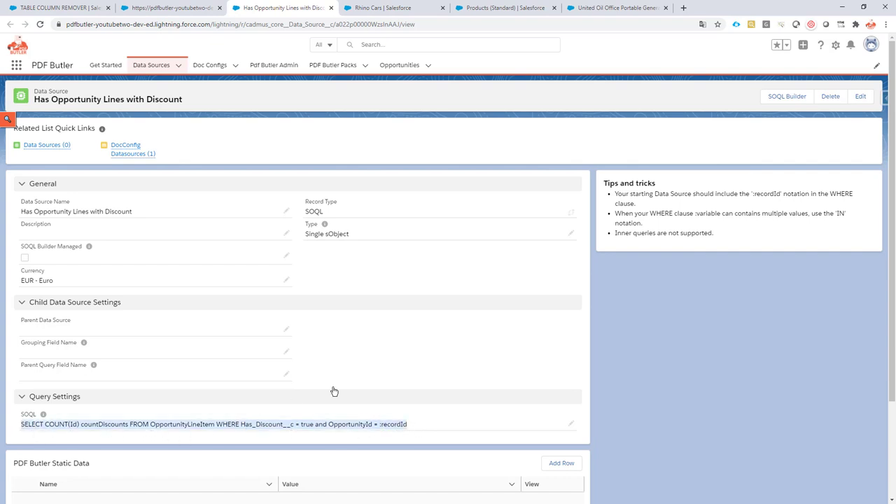
{"action": "left_click", "coordinate": [888, 97]}
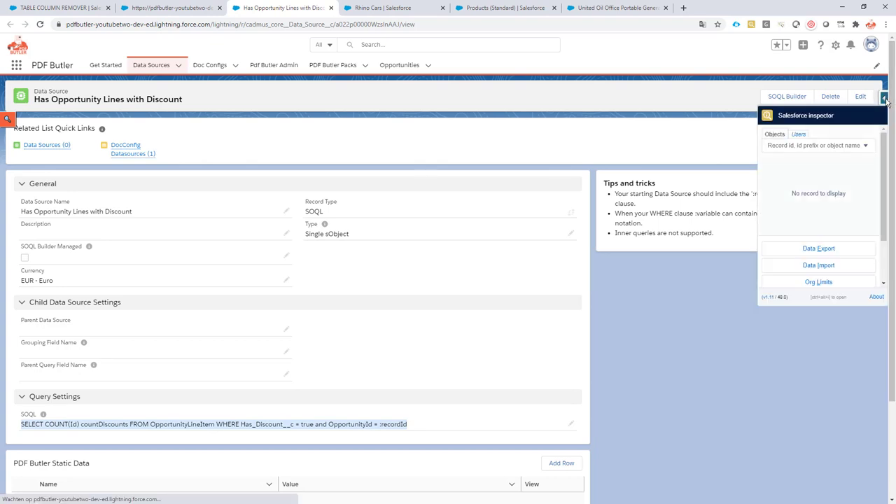
Open Salesforce Inspector's Data Export tool in a new tab and switch to it.
{"action": "right_click", "coordinate": [818, 248]}
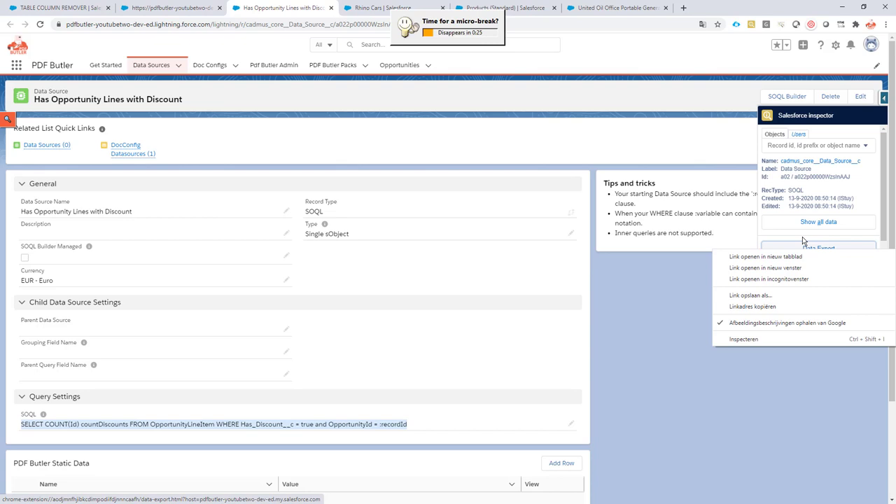
{"action": "left_click", "coordinate": [762, 257]}
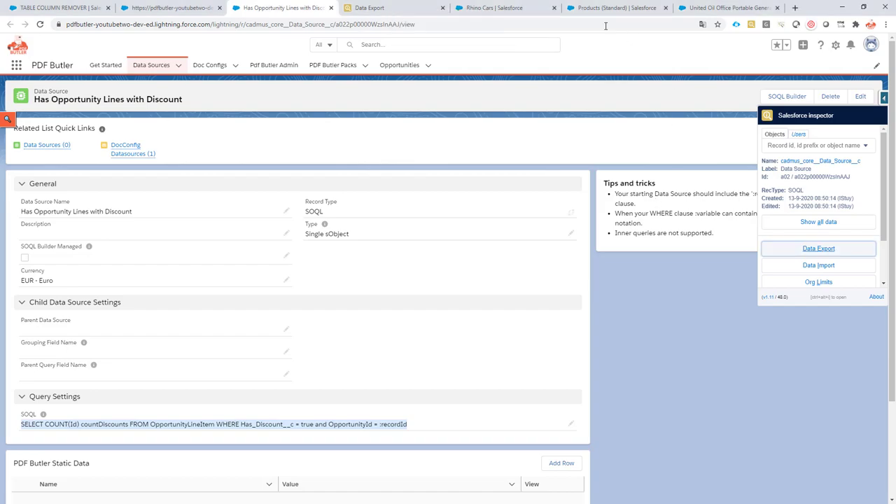
{"action": "left_click", "coordinate": [818, 248]}
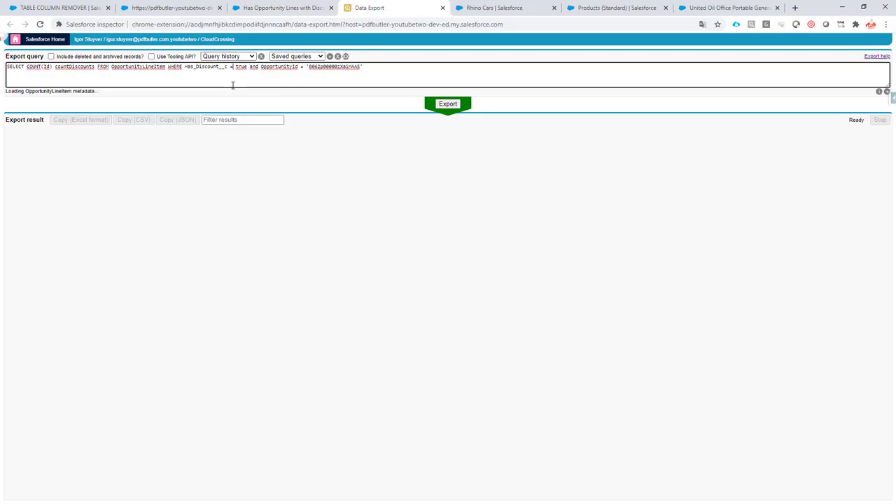
Replace the :recordId placeholder with the Rhino Cars opportunity Id, export the countDiscounts query and select its result.
{"action": "type", "text": ":recordId"}
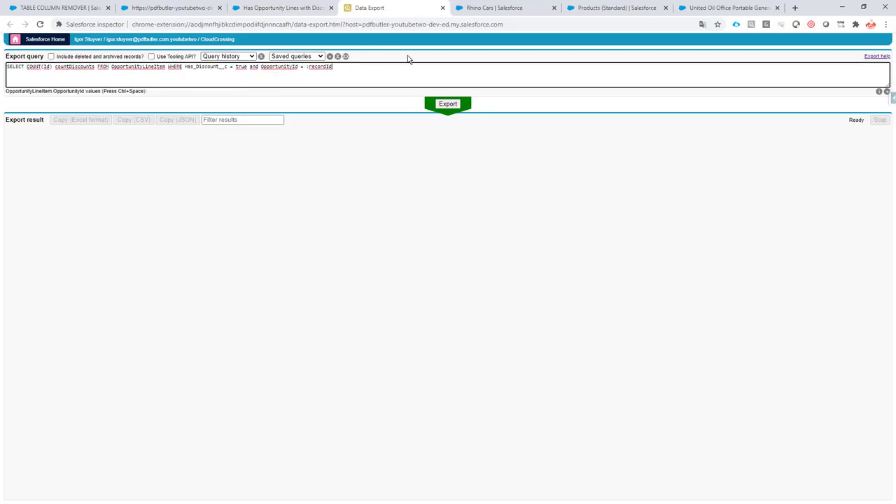
{"action": "double_click", "coordinate": [320, 70]}
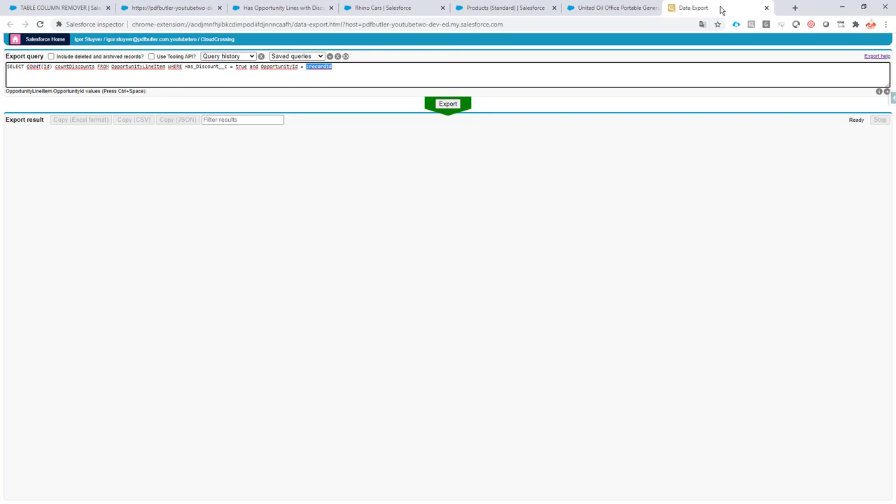
{"action": "left_click", "coordinate": [400, 8]}
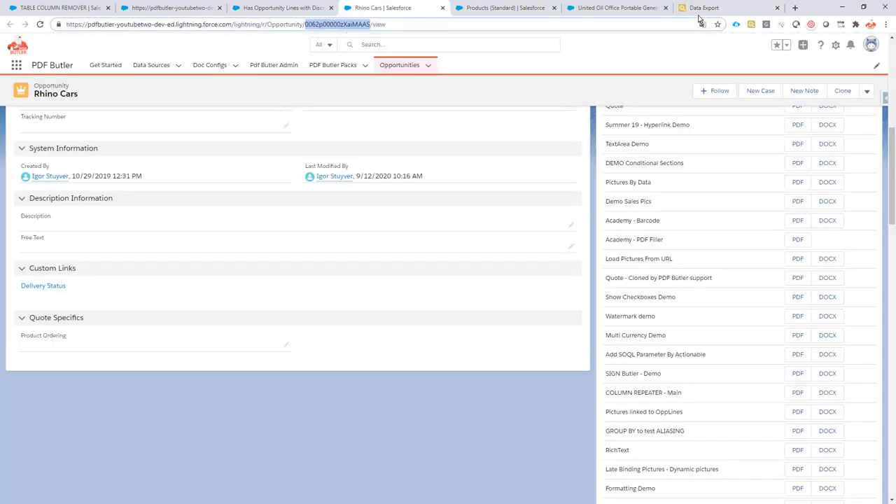
{"action": "left_click", "coordinate": [700, 8]}
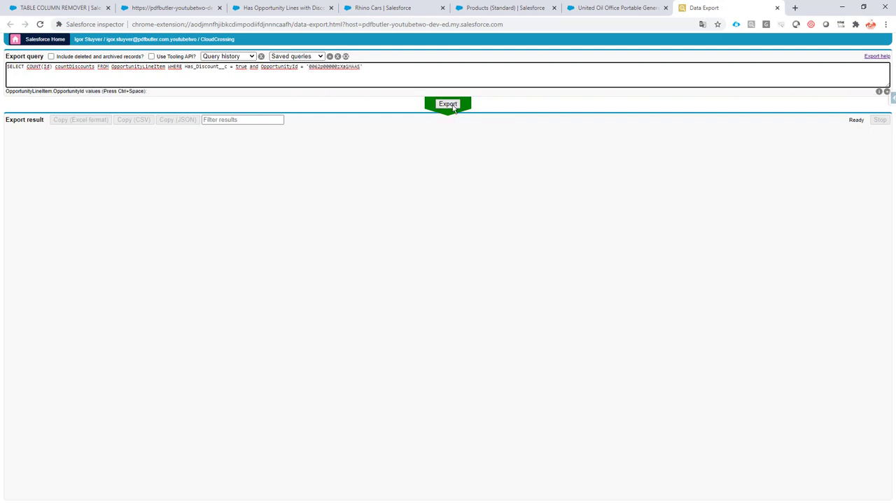
{"action": "left_click", "coordinate": [448, 104]}
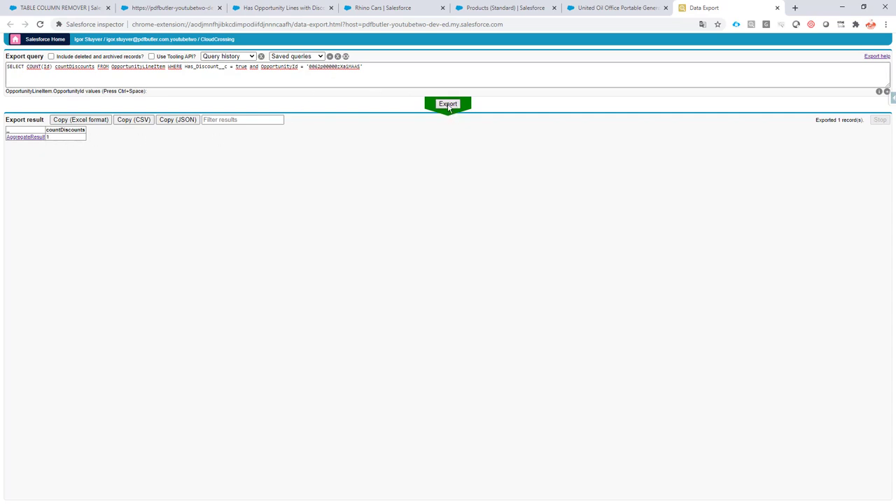
{"action": "double_click", "coordinate": [57, 135]}
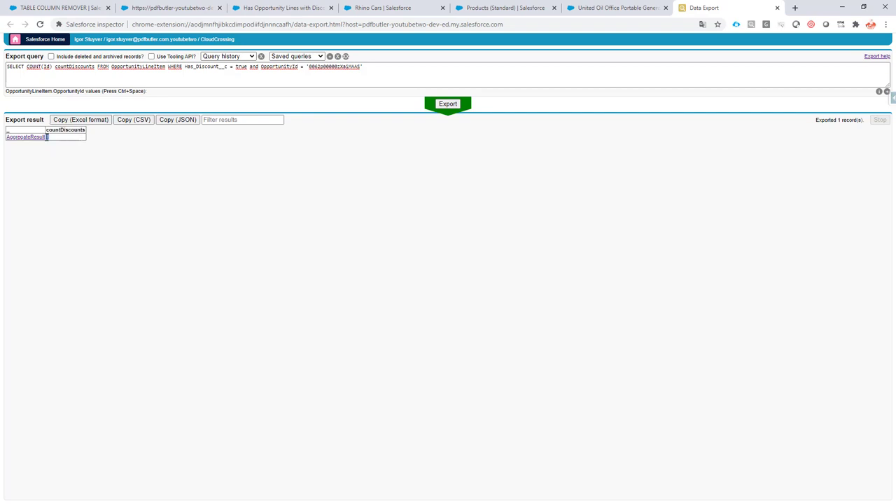
{"action": "mouse_move", "coordinate": [98, 201]}
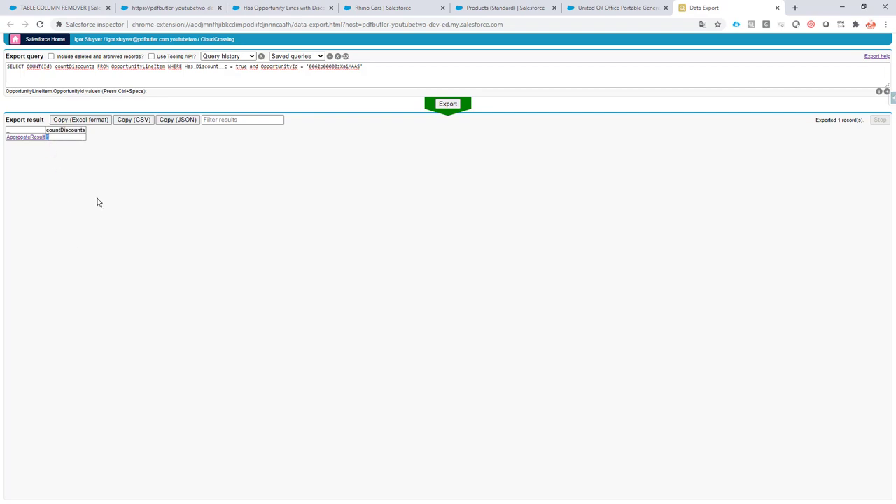
{"action": "left_click", "coordinate": [395, 11]}
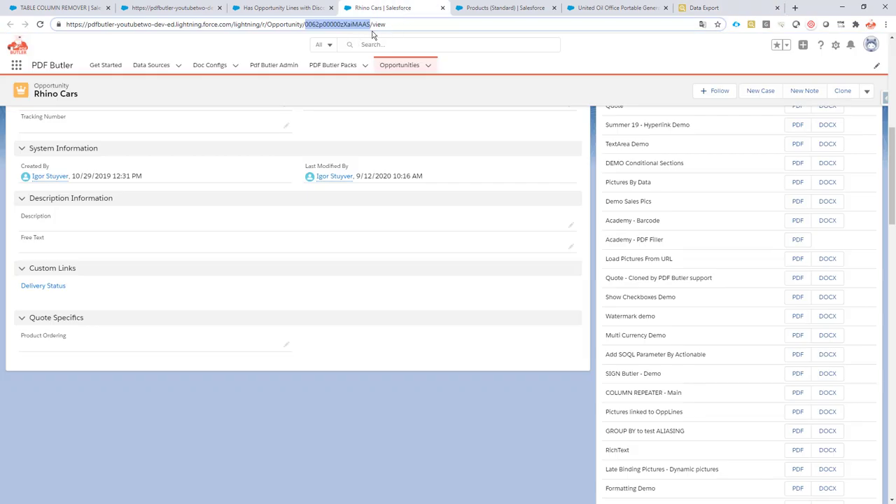
Scroll the Rhino Cars opportunity page and return to the Data Export query page for the United Oil count.
{"action": "scroll", "scroll_direction": "down", "scroll_amount": 3}
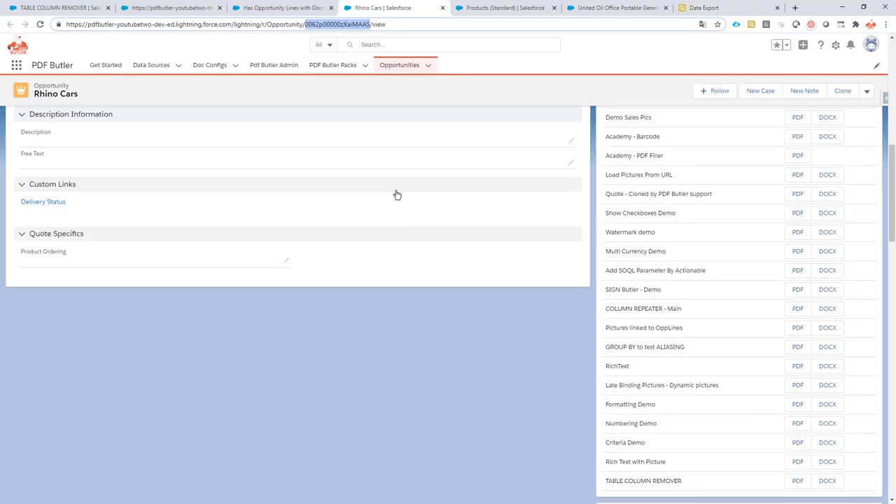
{"action": "scroll", "scroll_direction": "down", "scroll_amount": 3}
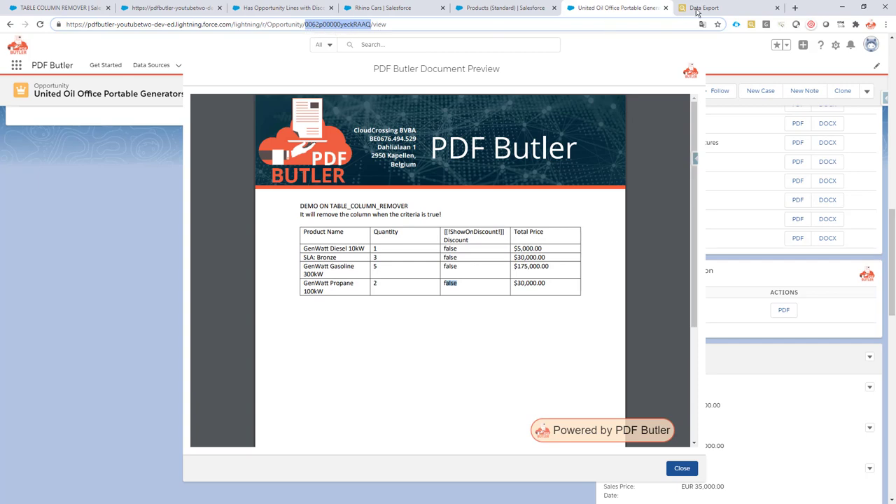
{"action": "left_click", "coordinate": [707, 9]}
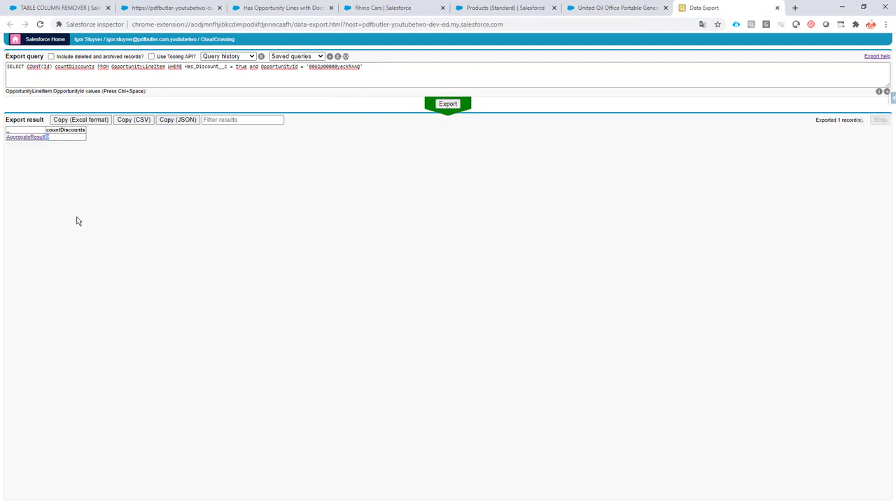
{"action": "mouse_move", "coordinate": [53, 142]}
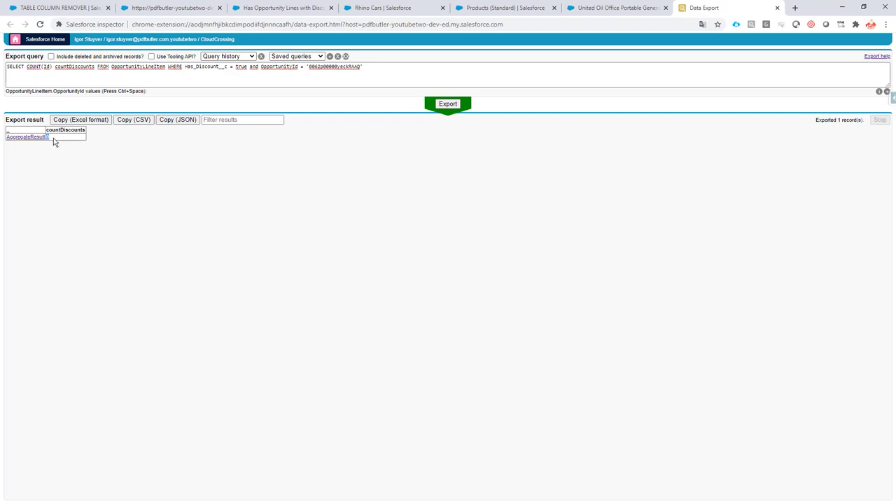
{"action": "mouse_move", "coordinate": [60, 147]}
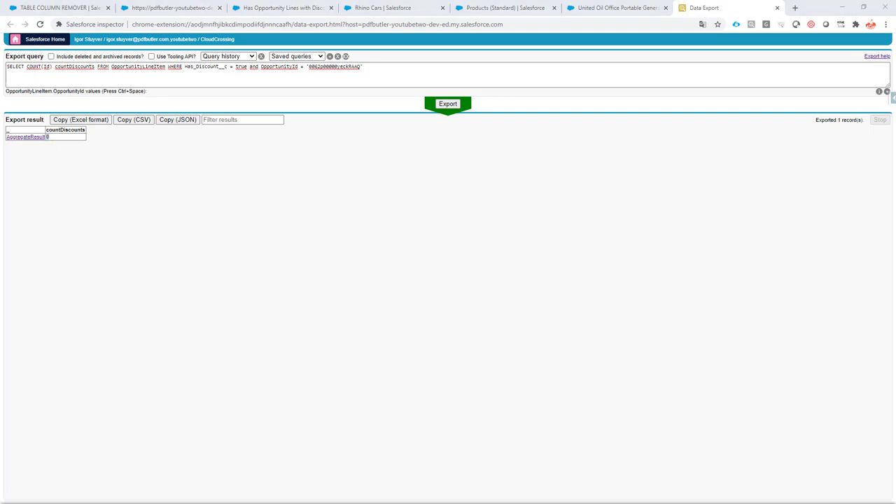
{"action": "mouse_move", "coordinate": [181, 8]}
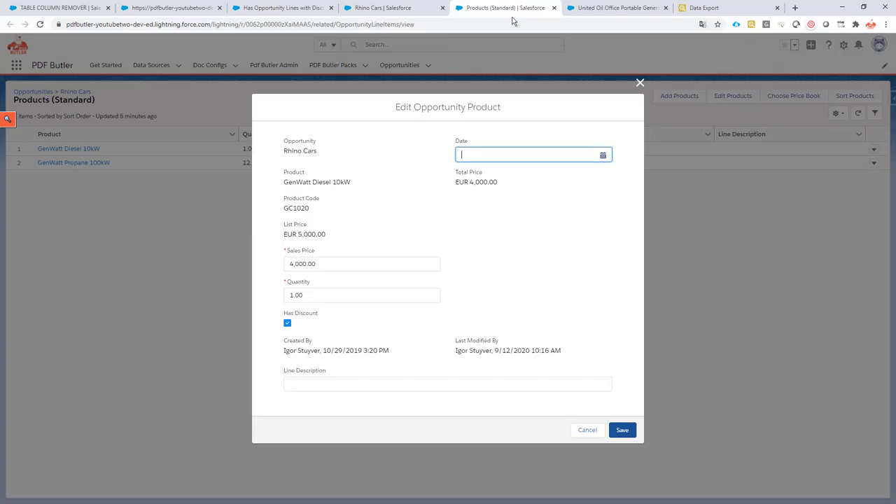
Review the United Oil PDF preview and switch to the PDF Butler Doc Config tab.
{"action": "left_click", "coordinate": [616, 9]}
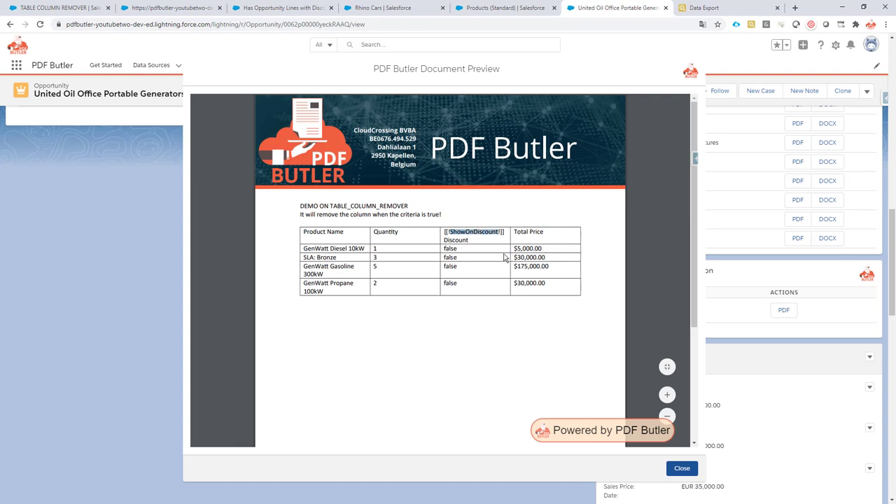
{"action": "mouse_move", "coordinate": [488, 238]}
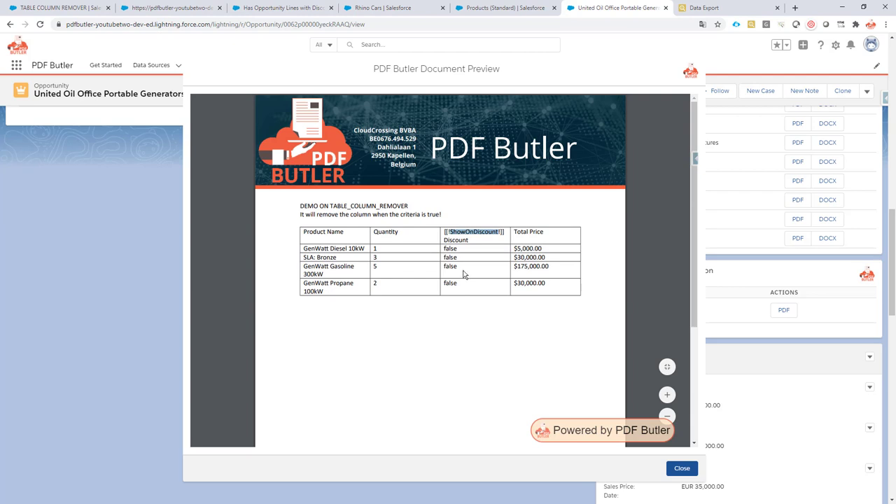
{"action": "mouse_move", "coordinate": [465, 296]}
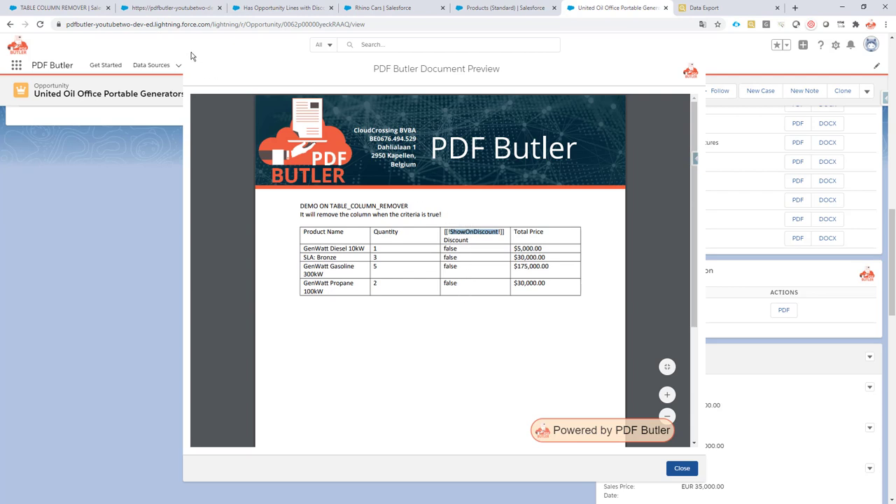
{"action": "left_click", "coordinate": [170, 8]}
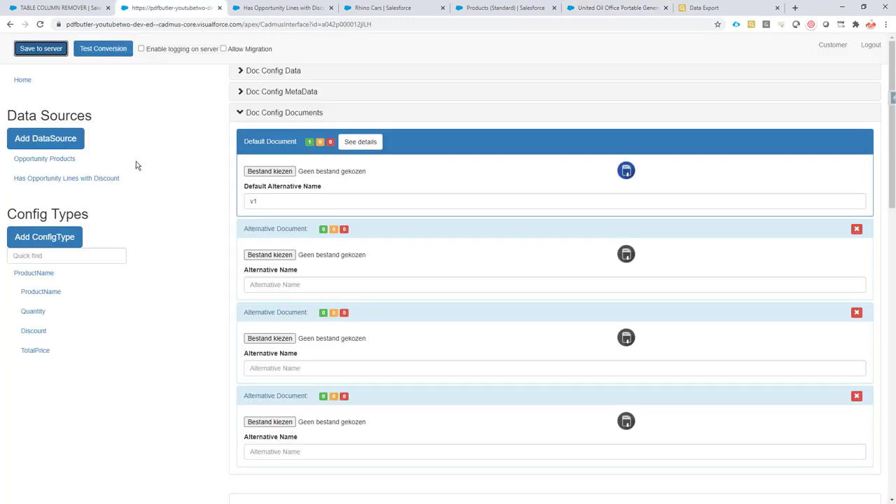
{"action": "mouse_move", "coordinate": [49, 161]}
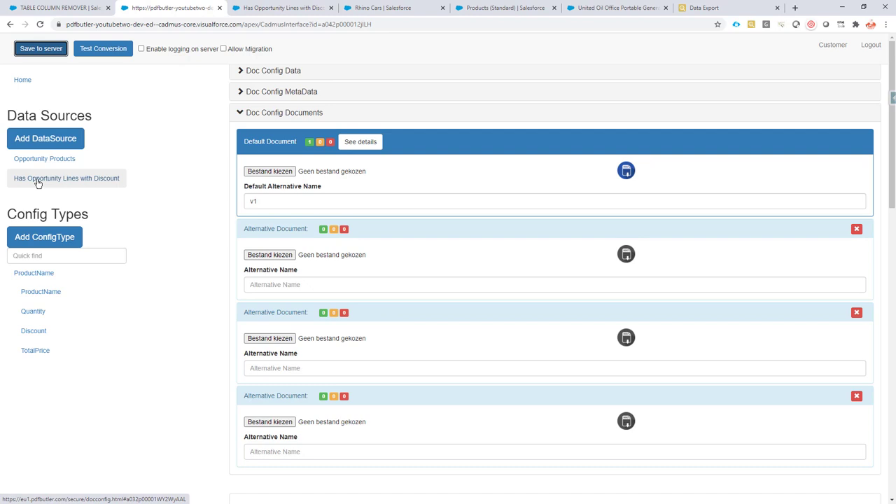
{"action": "mouse_move", "coordinate": [51, 182]}
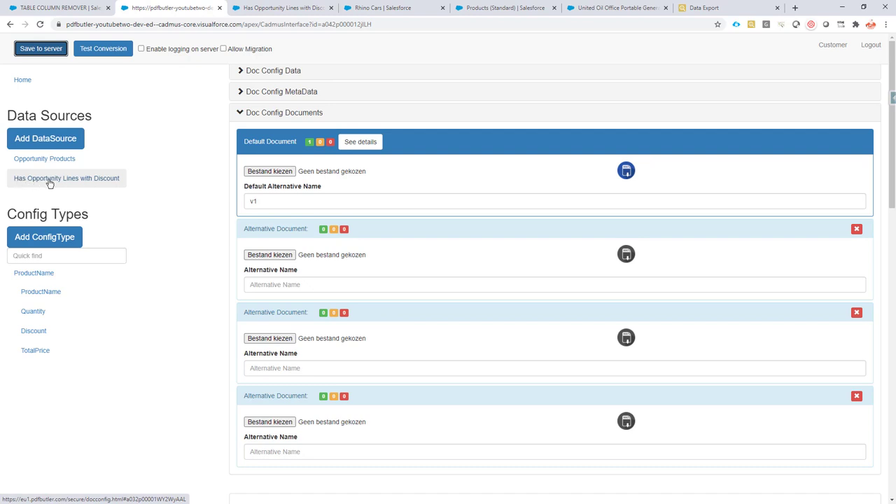
{"action": "mouse_move", "coordinate": [59, 182]}
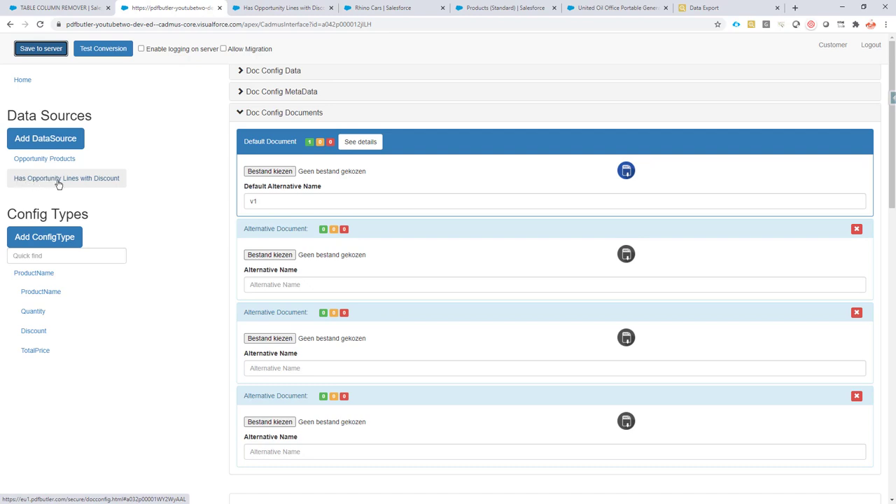
{"action": "mouse_move", "coordinate": [69, 182]}
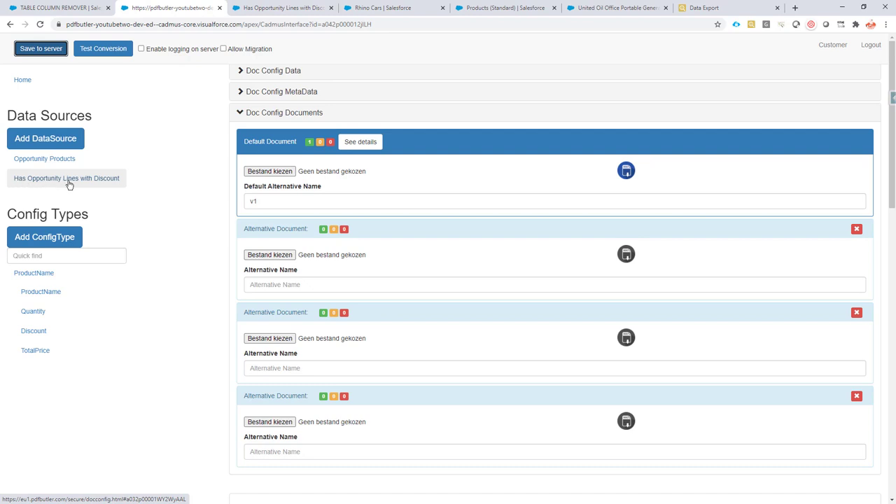
{"action": "mouse_move", "coordinate": [103, 179]}
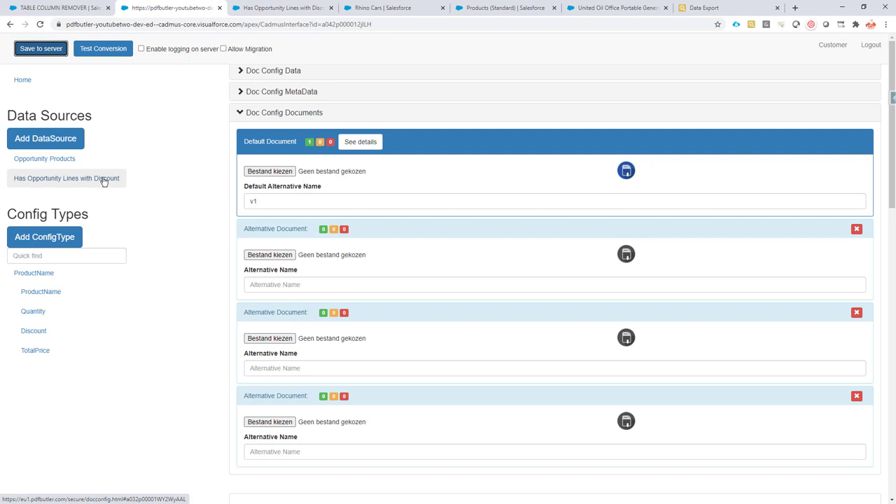
Jump to the Has Opportunity Lines with Discount data source and select its Type value SINGLE.
{"action": "left_click", "coordinate": [67, 178]}
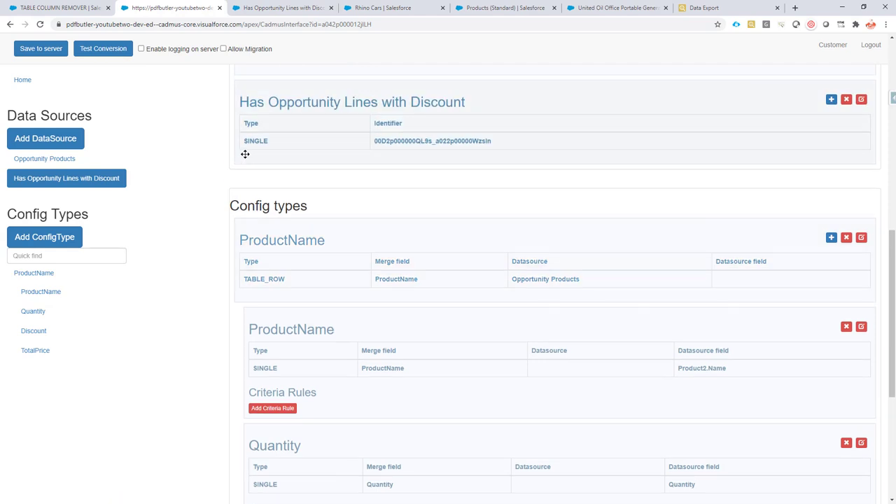
{"action": "double_click", "coordinate": [255, 140]}
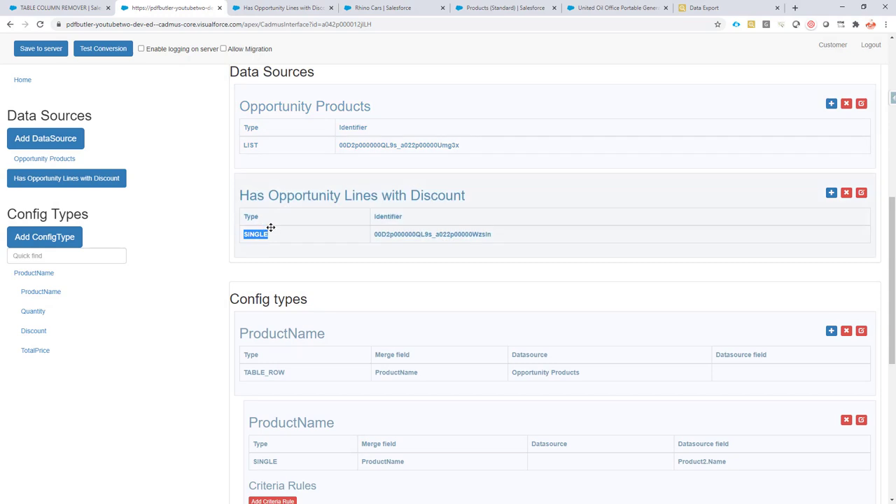
{"action": "mouse_move", "coordinate": [311, 233]}
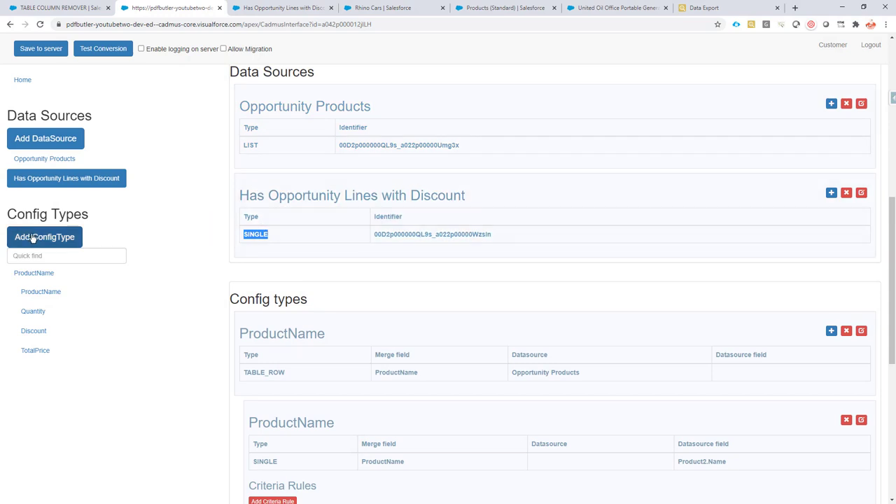
Create a TABLE_COLUMN_REMOVER config type on the discount data source with merge field ShowOnDiscount removing the CONTAINING PARAGRAPH.
{"action": "left_click", "coordinate": [45, 237]}
{"action": "type", "text": "ShowOnDiscount"}
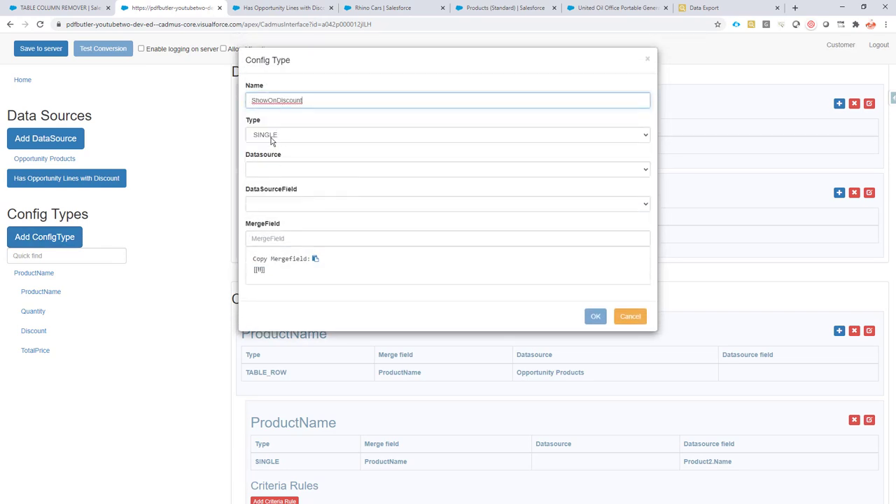
{"action": "left_click", "coordinate": [446, 134]}
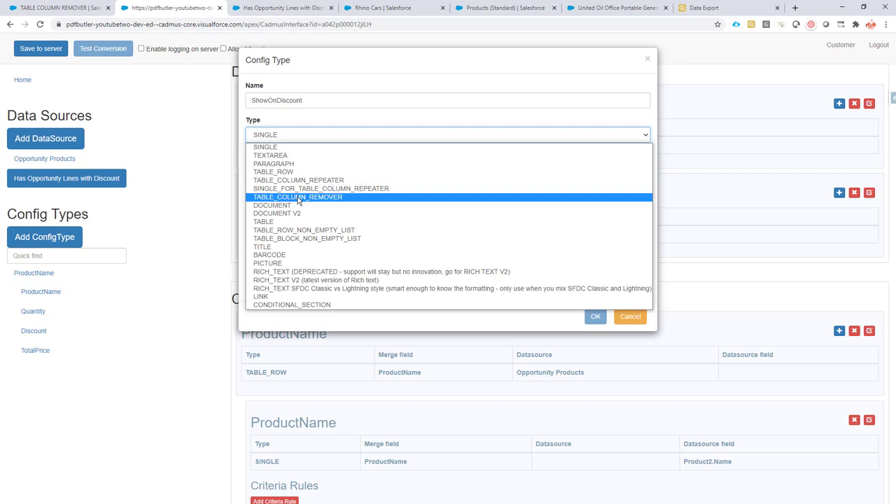
{"action": "left_click", "coordinate": [297, 196]}
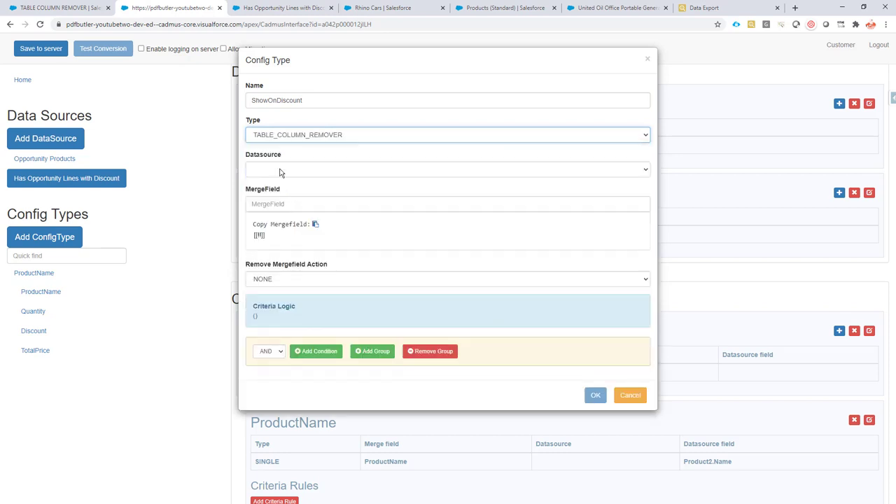
{"action": "left_click", "coordinate": [445, 168]}
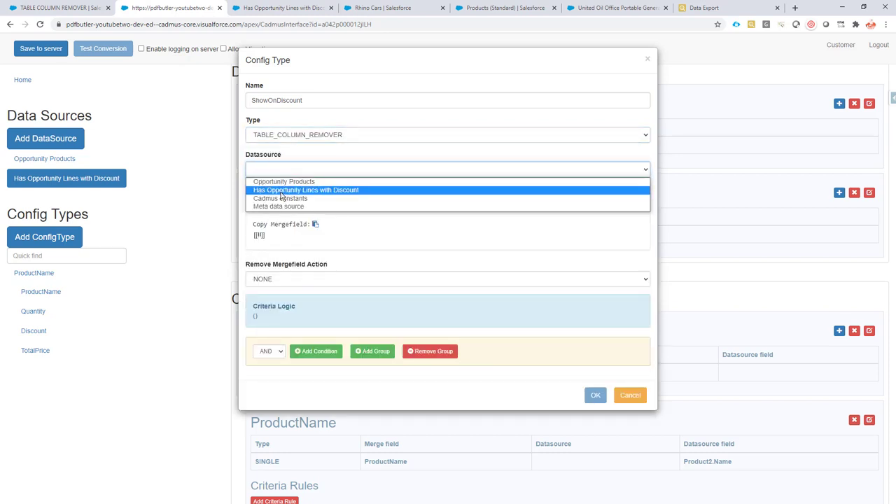
{"action": "left_click", "coordinate": [305, 191]}
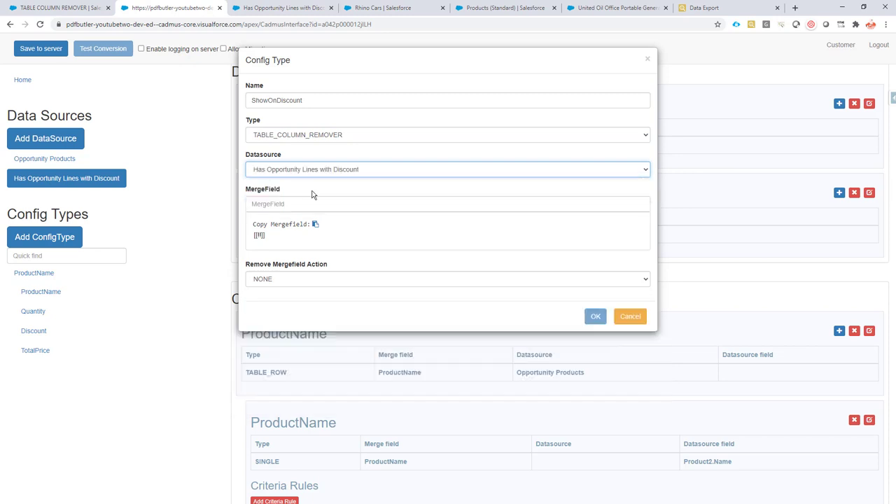
{"action": "type", "text": "ShowOnDiscount"}
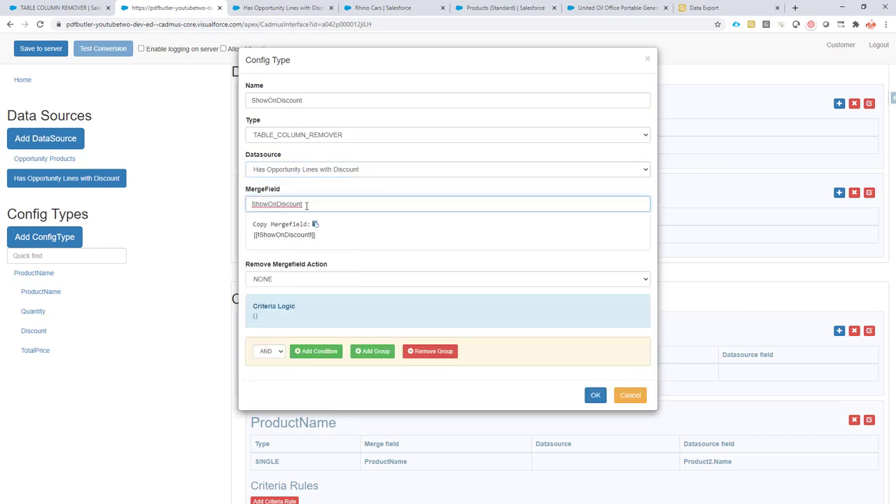
{"action": "left_click", "coordinate": [446, 278]}
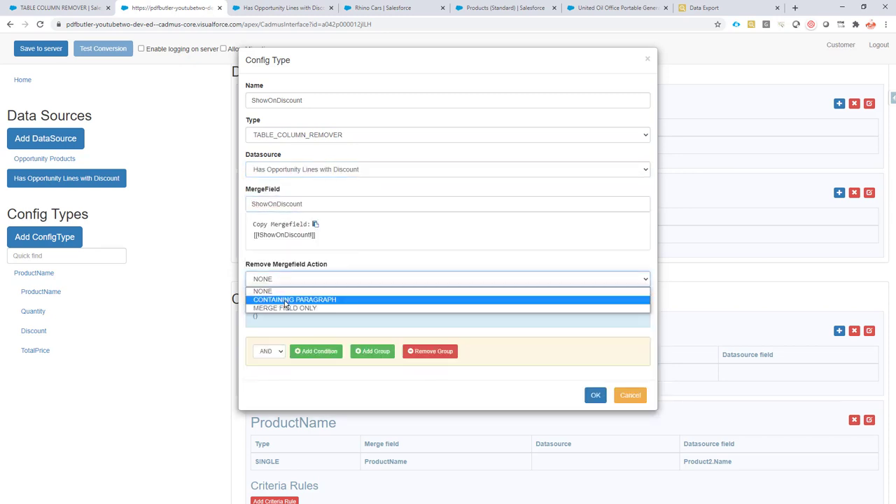
{"action": "left_click", "coordinate": [296, 300]}
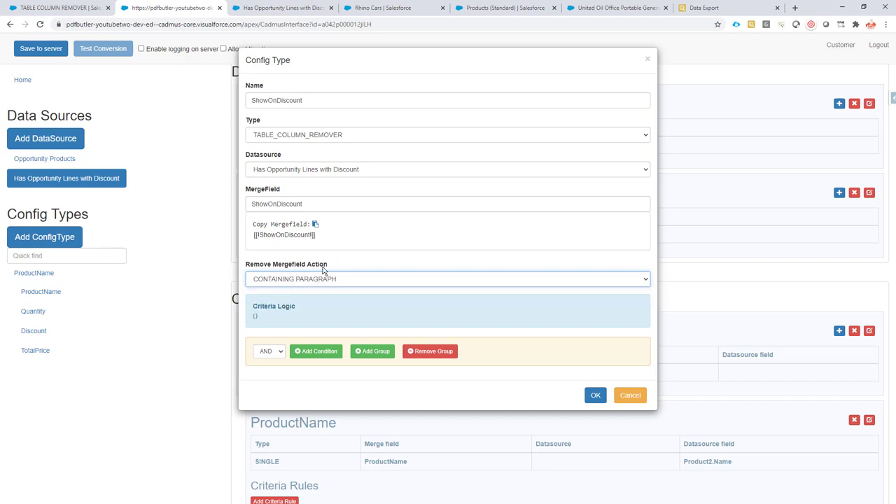
{"action": "mouse_move", "coordinate": [622, 8]}
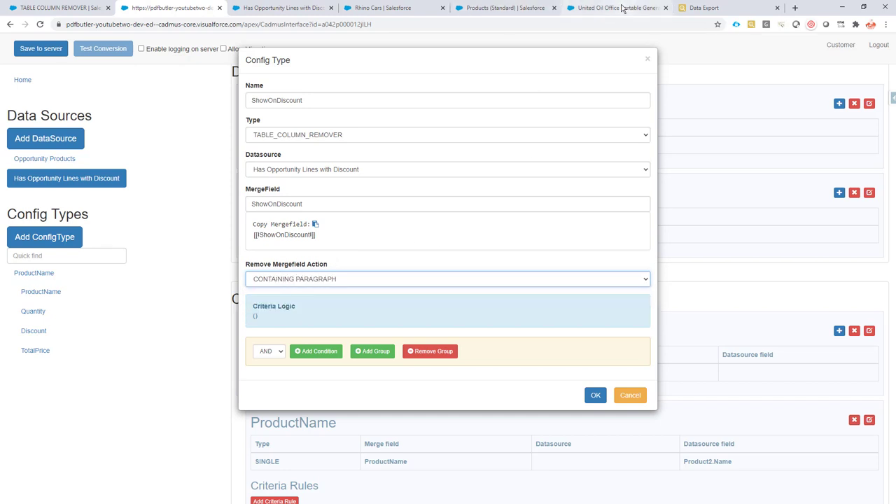
Add the criterion countDiscounts >= 1 and save the ShowOnDiscount config type.
{"action": "left_click", "coordinate": [616, 8]}
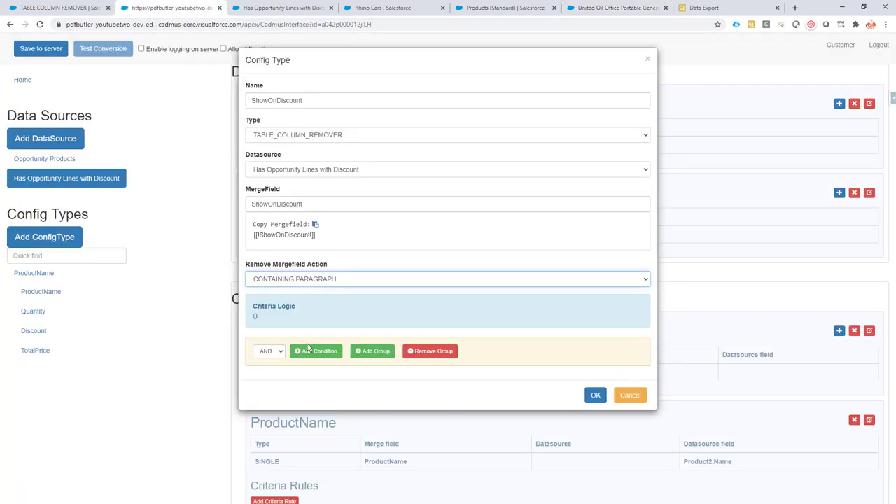
{"action": "mouse_move", "coordinate": [318, 359]}
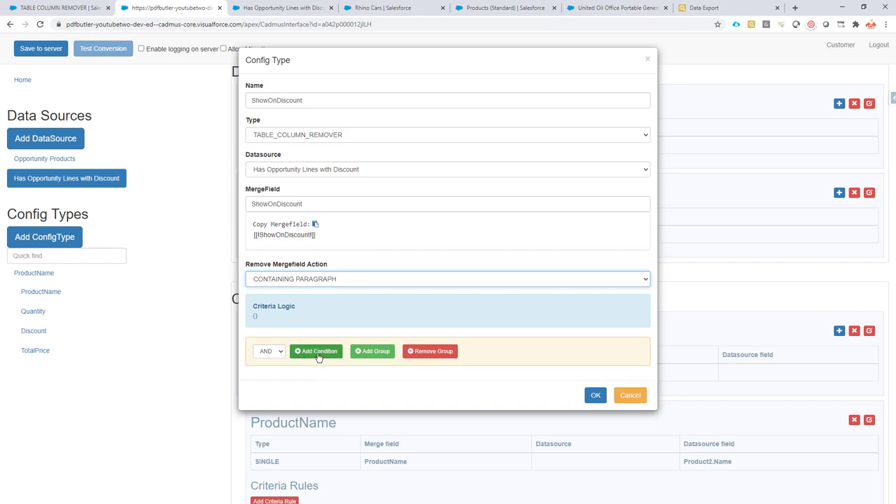
{"action": "left_click", "coordinate": [317, 352]}
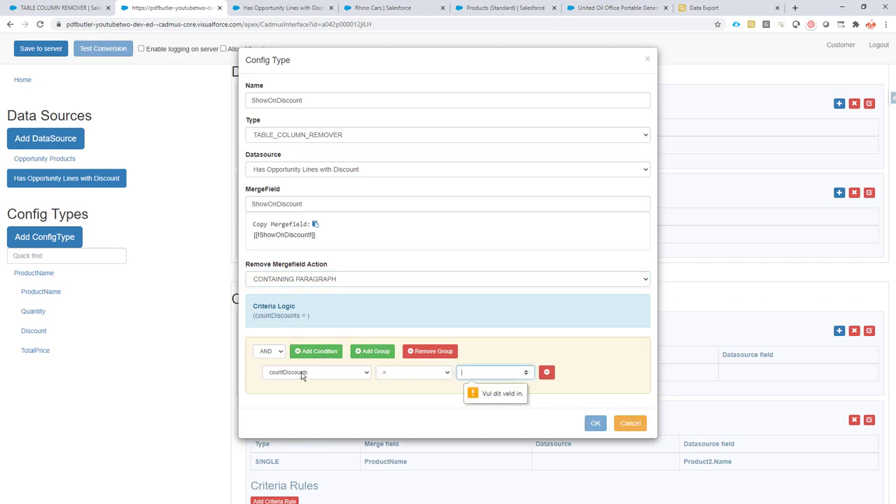
{"action": "left_click", "coordinate": [315, 372]}
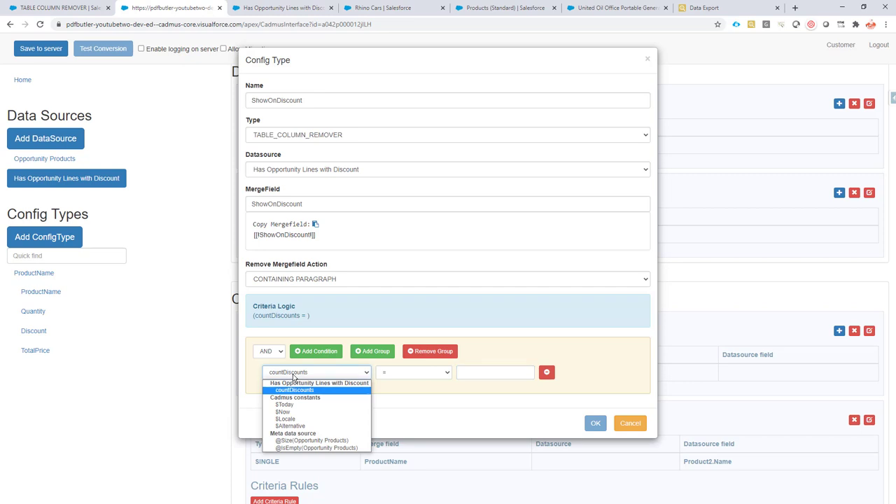
{"action": "left_click", "coordinate": [314, 389]}
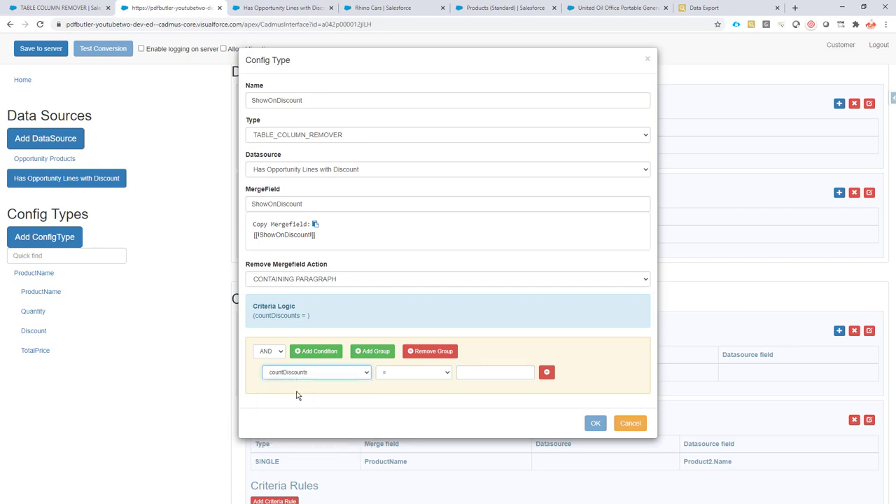
{"action": "mouse_move", "coordinate": [406, 381]}
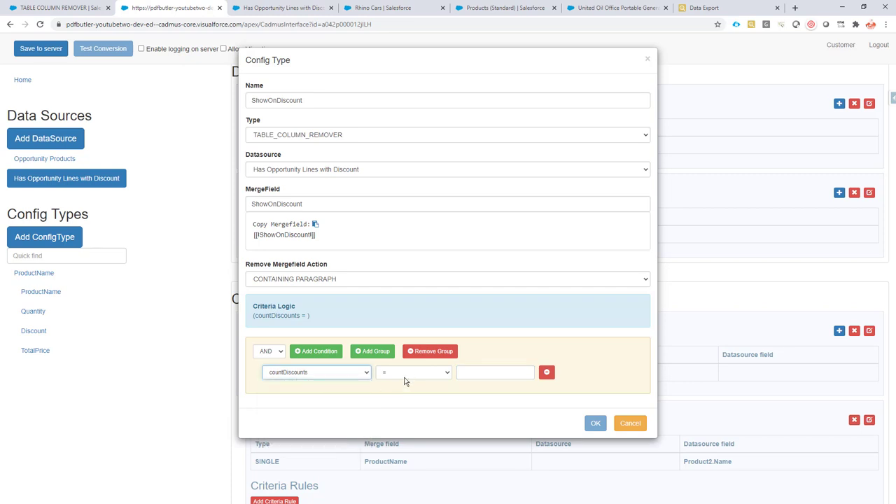
{"action": "left_click", "coordinate": [413, 372]}
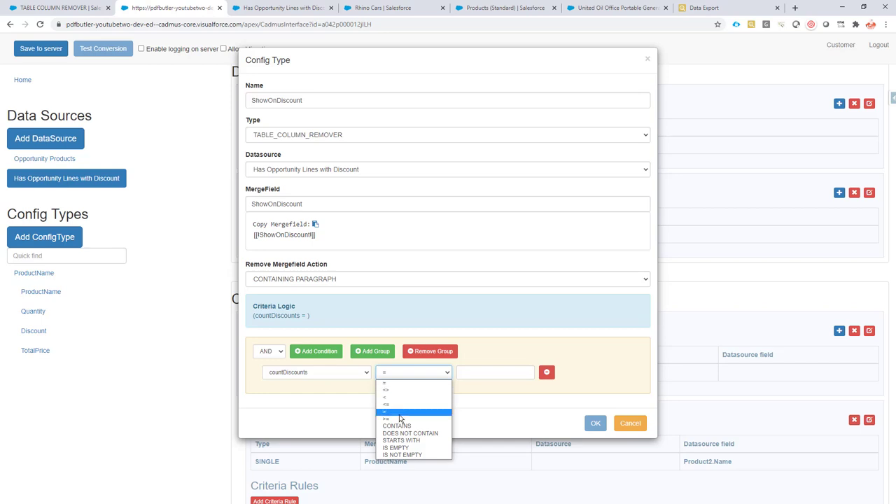
{"action": "left_click", "coordinate": [389, 418]}
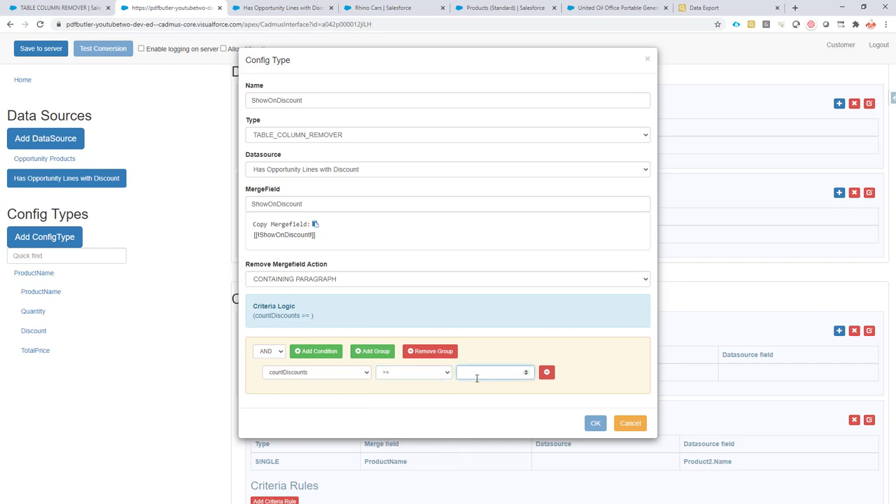
{"action": "type", "text": "1"}
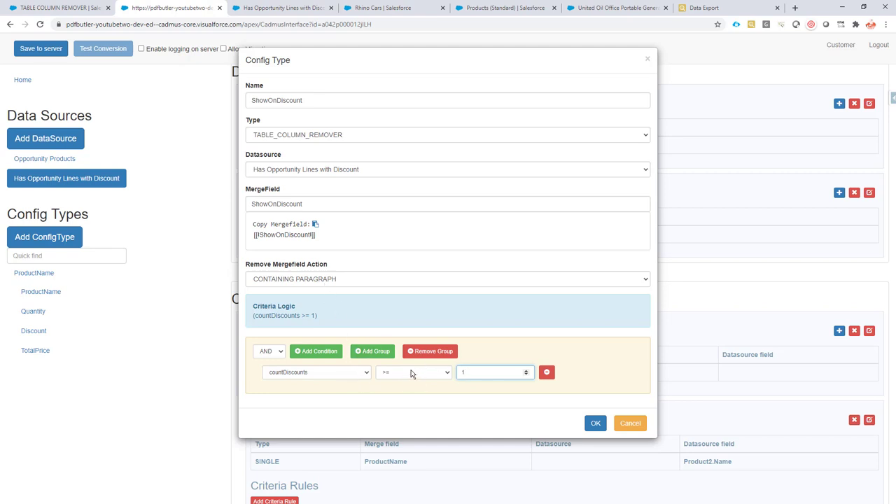
{"action": "mouse_move", "coordinate": [311, 181]}
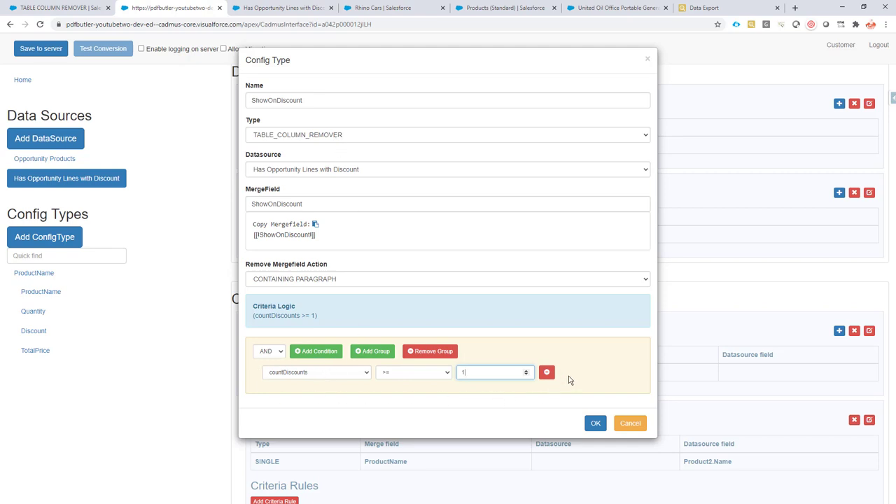
{"action": "mouse_move", "coordinate": [487, 362]}
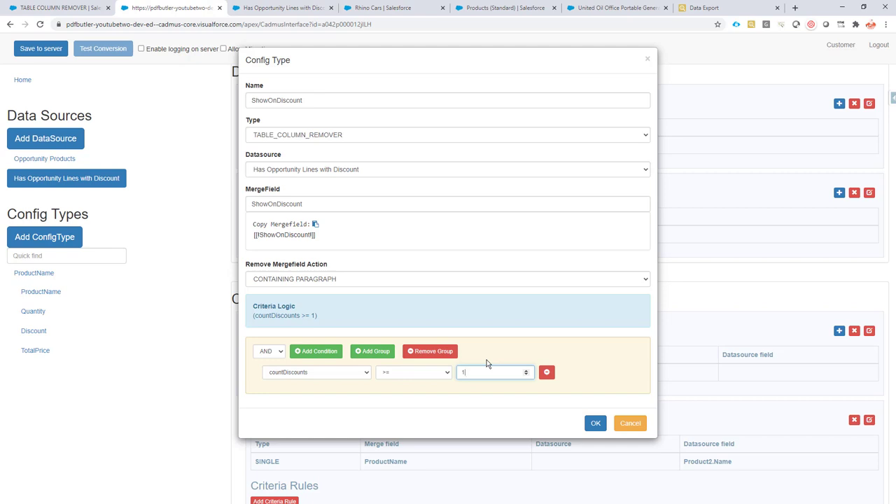
{"action": "mouse_move", "coordinate": [392, 367]}
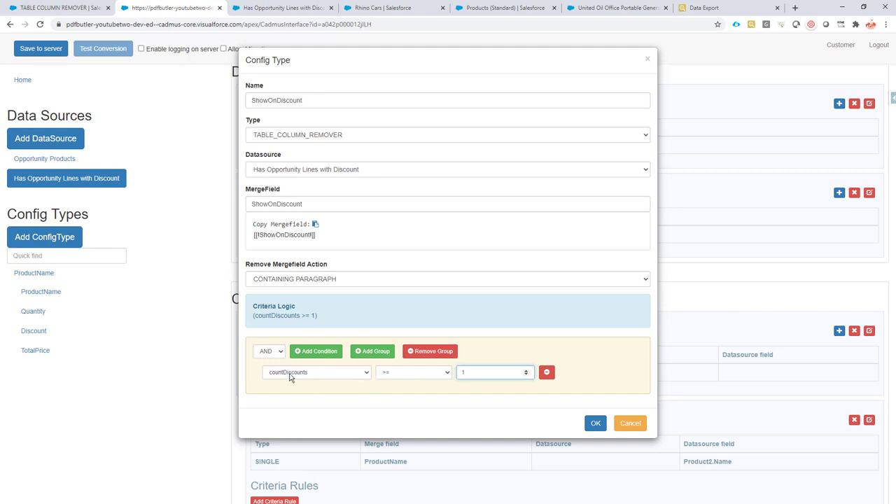
{"action": "mouse_move", "coordinate": [423, 383]}
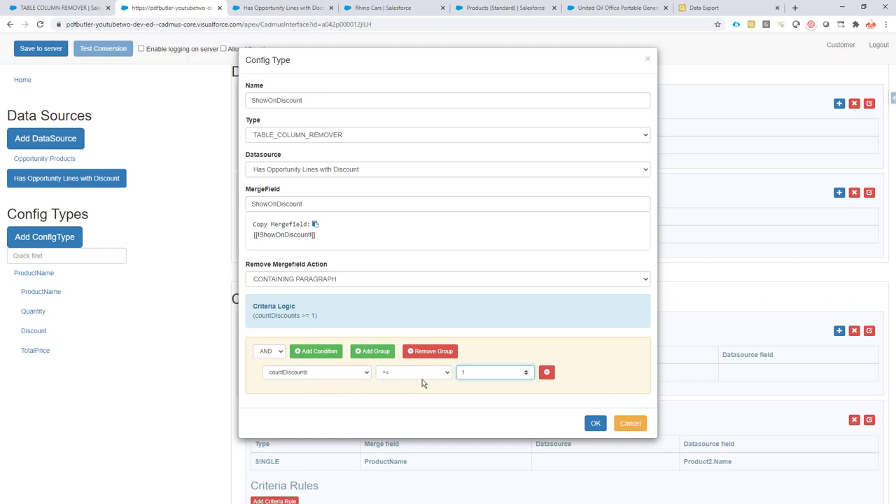
{"action": "left_click", "coordinate": [490, 373]}
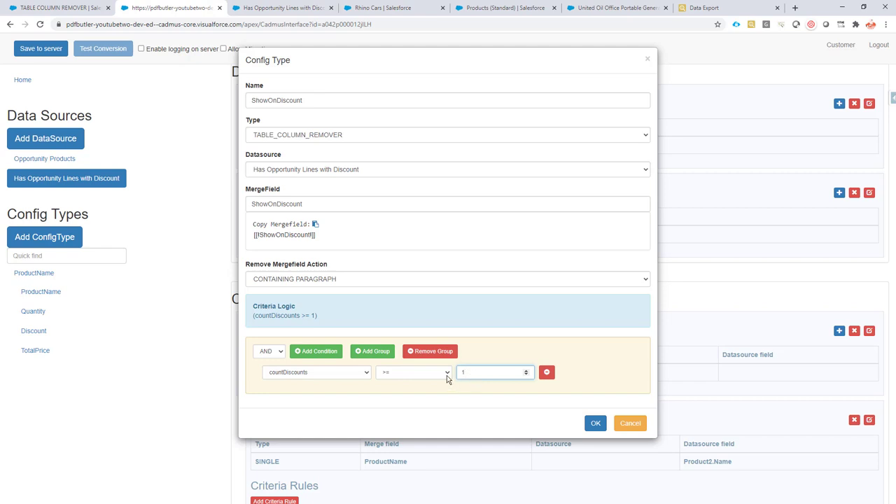
{"action": "mouse_move", "coordinate": [345, 370]}
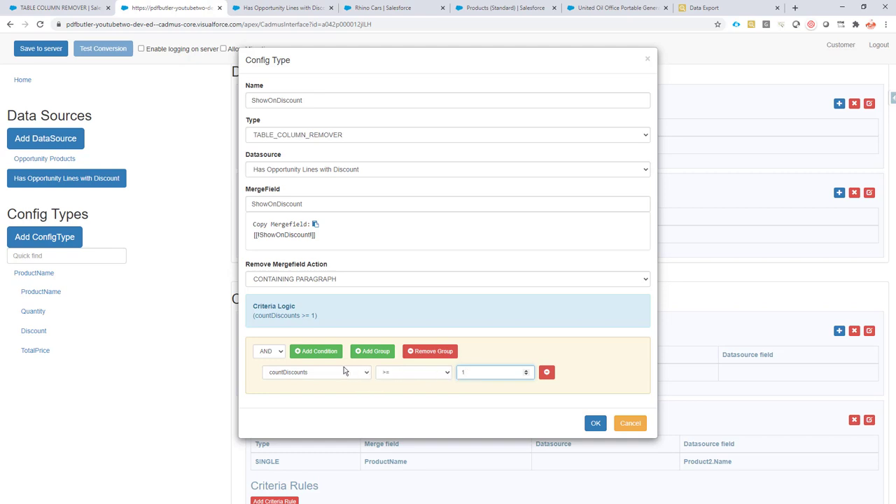
{"action": "mouse_move", "coordinate": [281, 367]}
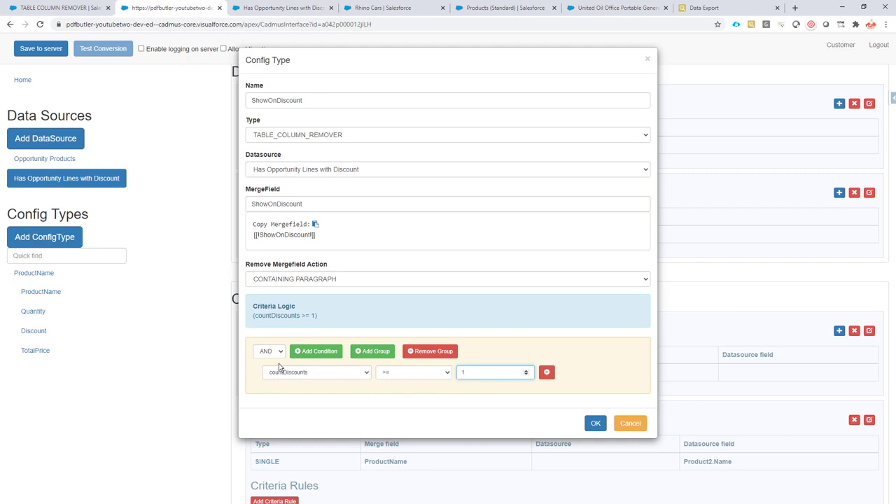
{"action": "mouse_move", "coordinate": [306, 139]}
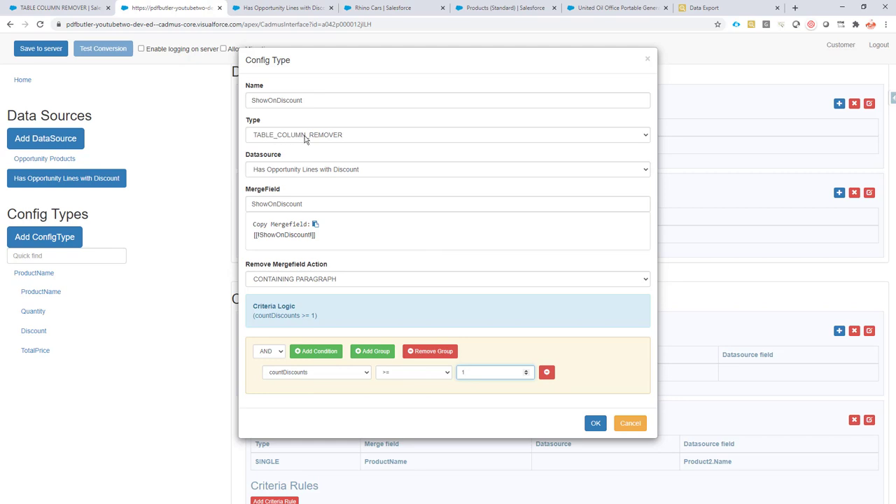
{"action": "mouse_move", "coordinate": [596, 411]}
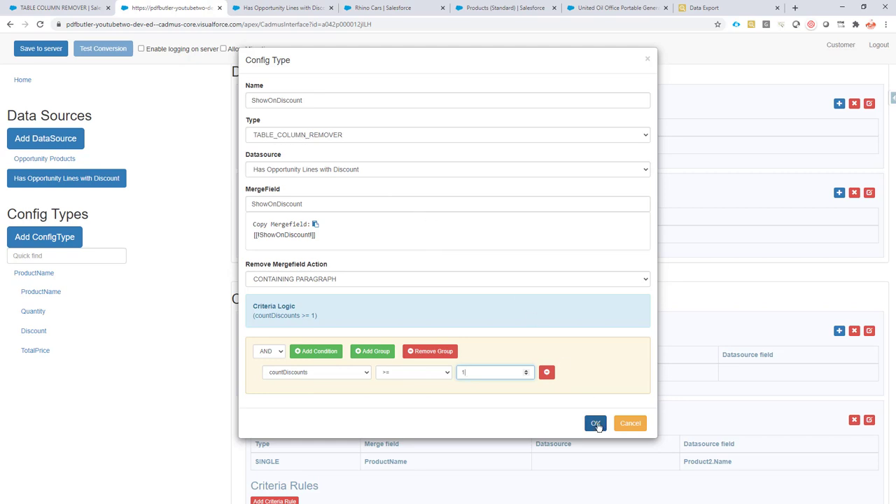
{"action": "left_click", "coordinate": [596, 423]}
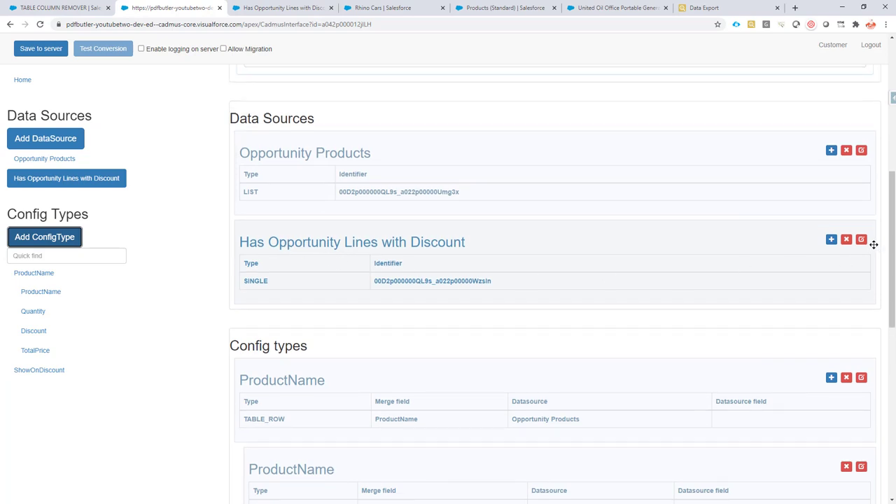
Confirm countDiscounts as a NUMBER field in the Has Opportunity Lines with Discount data source.
{"action": "left_click", "coordinate": [862, 238]}
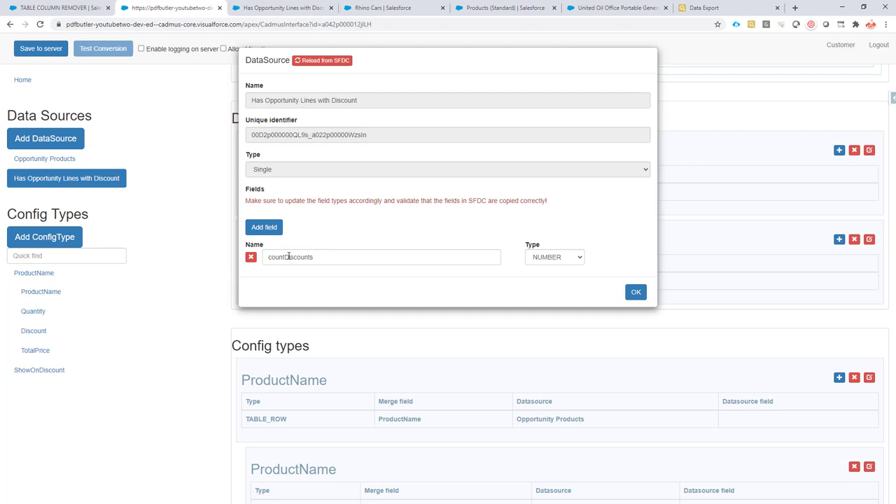
{"action": "left_click", "coordinate": [554, 257]}
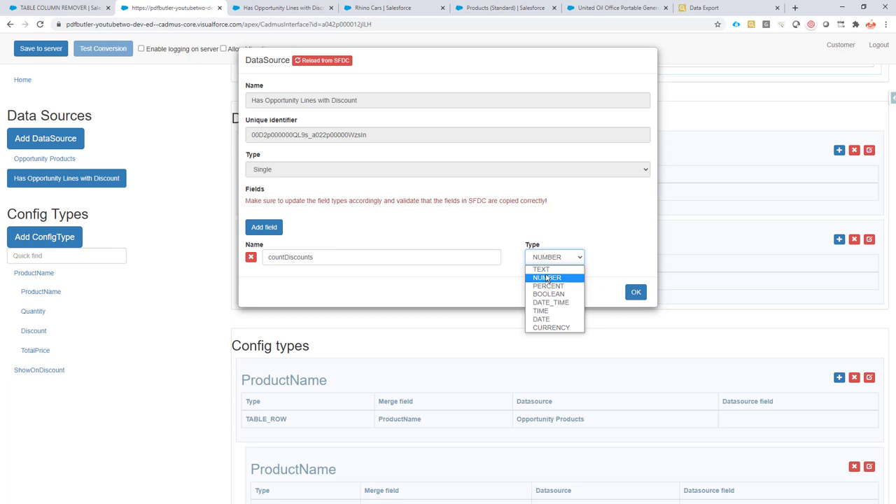
{"action": "left_click", "coordinate": [546, 277]}
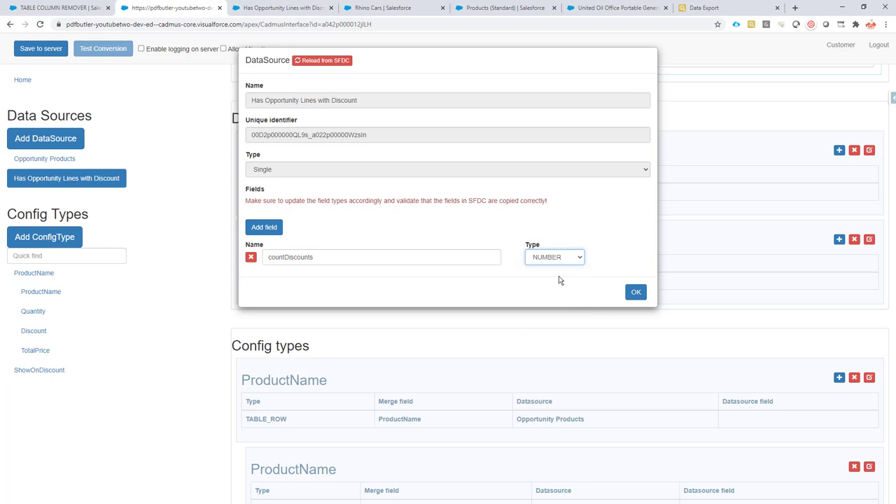
{"action": "mouse_move", "coordinate": [539, 269]}
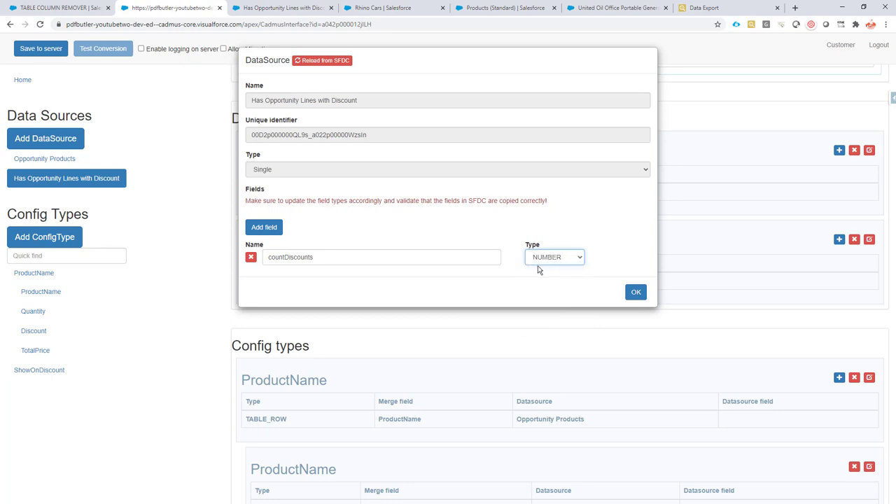
{"action": "mouse_move", "coordinate": [628, 259]}
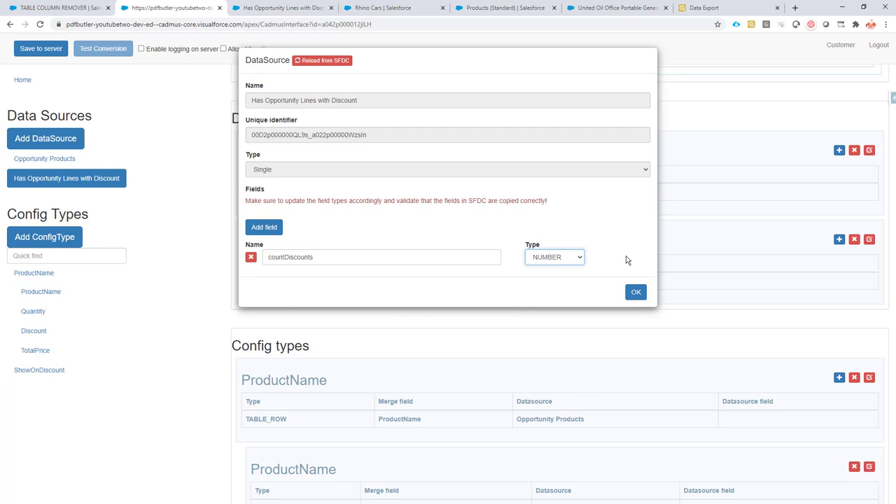
{"action": "mouse_move", "coordinate": [631, 287]}
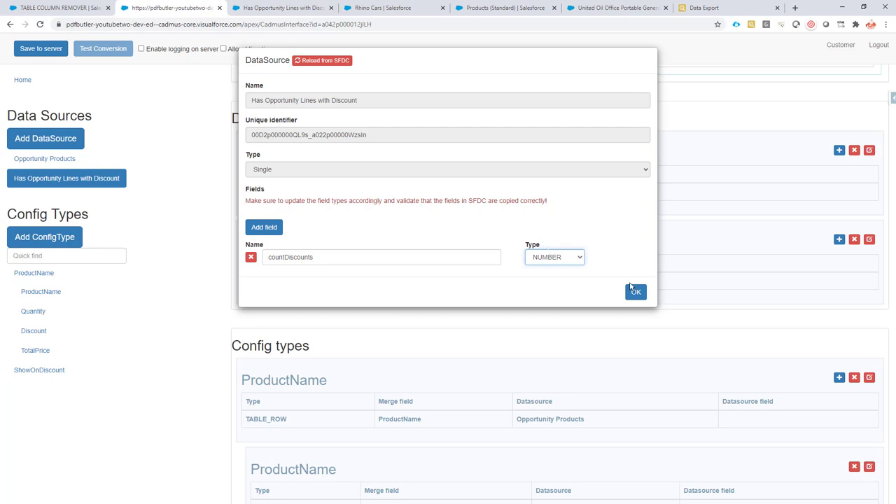
{"action": "left_click", "coordinate": [636, 291]}
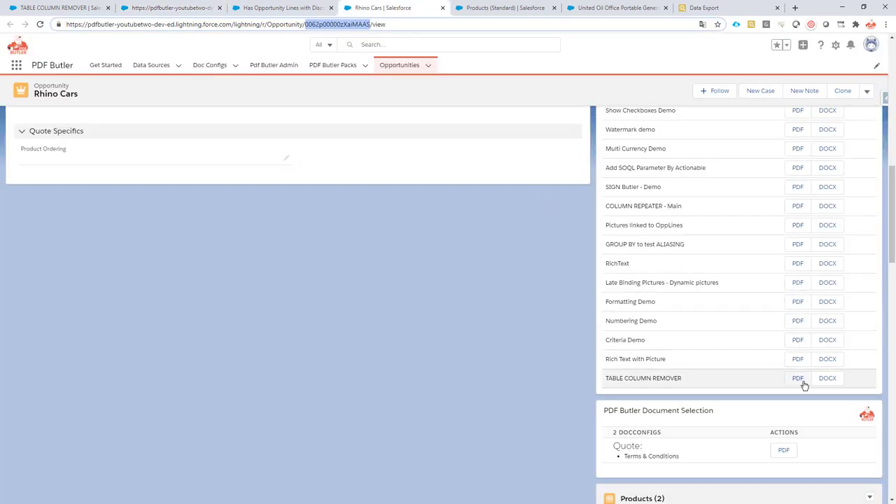
Generate the TABLE COLUMN REMOVER PDF for Rhino Cars and check the Discount column's true value.
{"action": "left_click", "coordinate": [797, 378]}
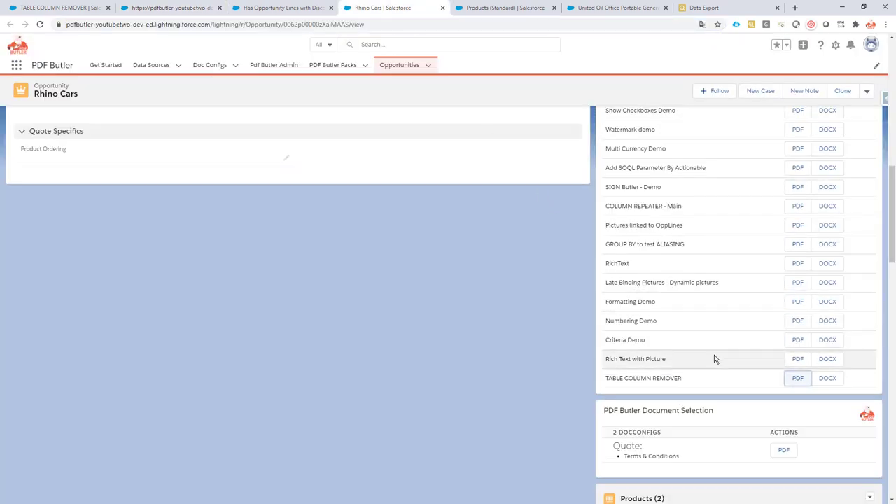
{"action": "left_click", "coordinate": [798, 378]}
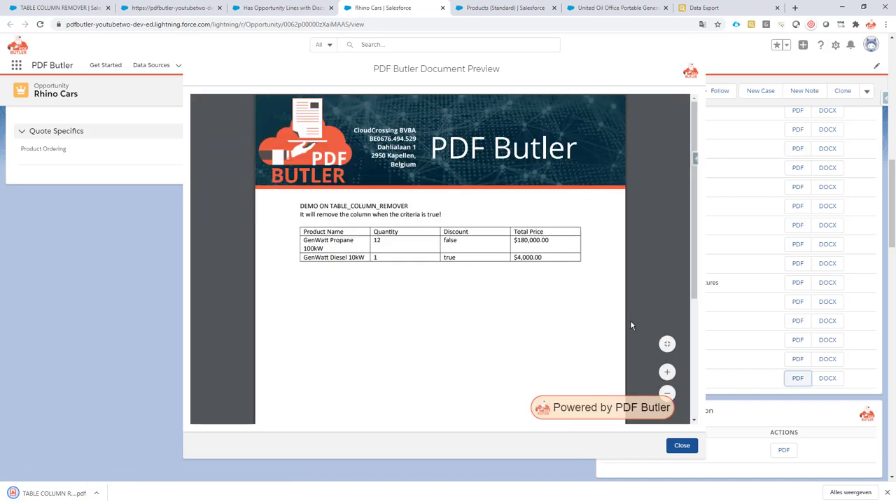
{"action": "mouse_move", "coordinate": [454, 249]}
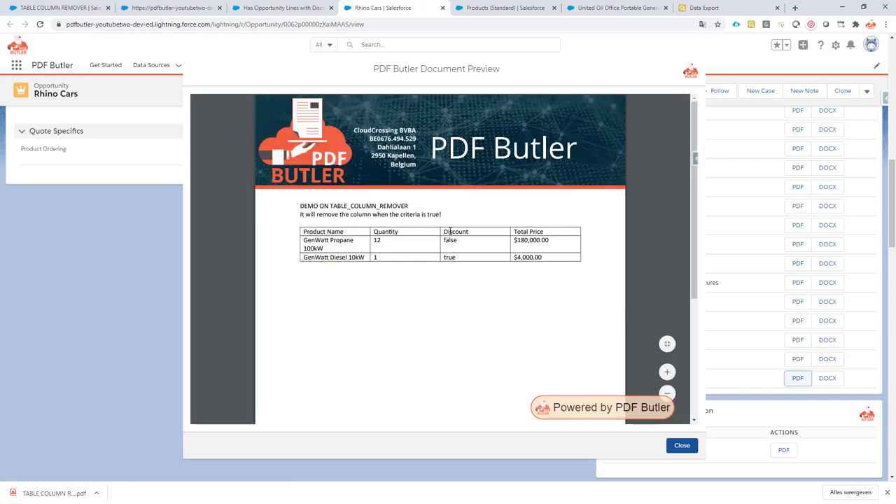
{"action": "double_click", "coordinate": [449, 241]}
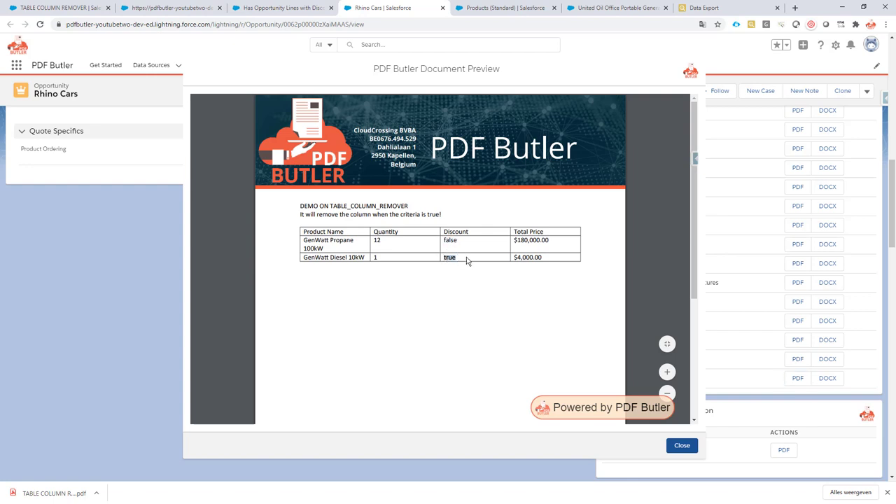
{"action": "mouse_move", "coordinate": [465, 264]}
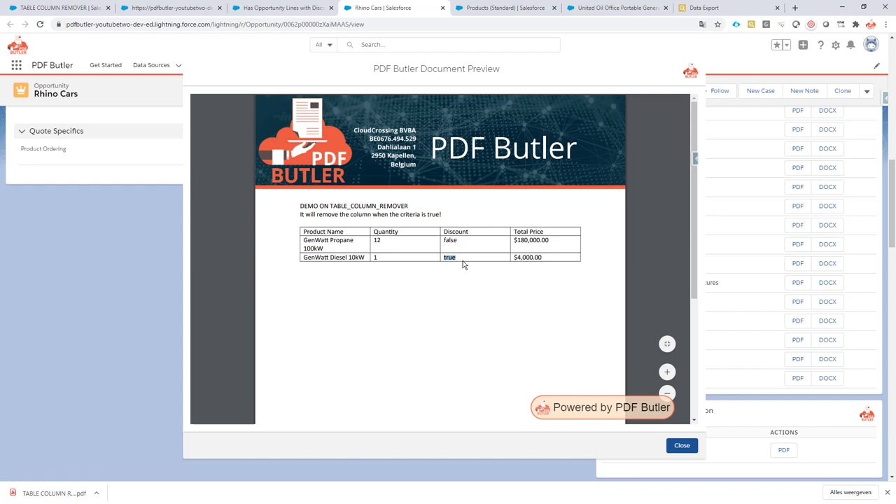
{"action": "mouse_move", "coordinate": [455, 263]}
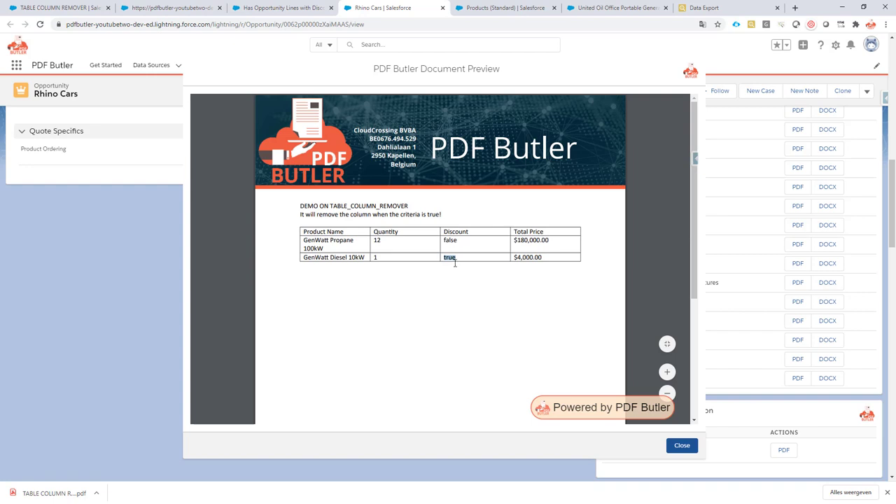
{"action": "mouse_move", "coordinate": [465, 263]}
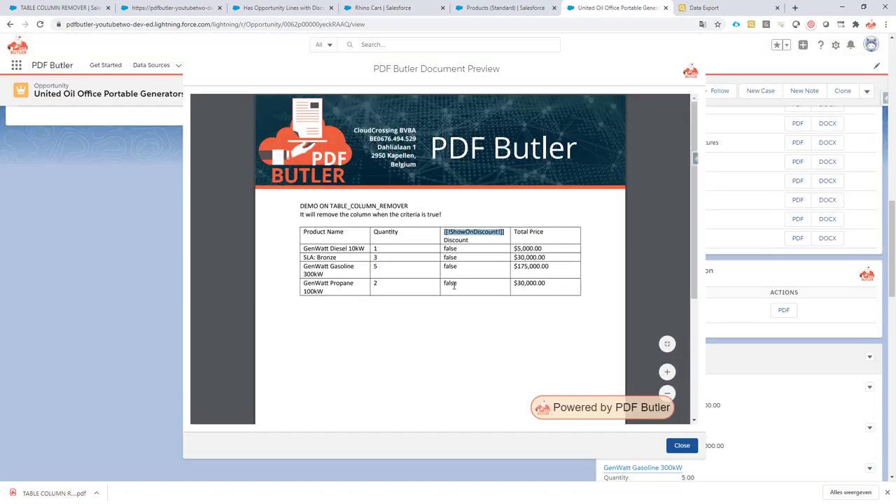
Close the preview and regenerate the TABLE COLUMN REMOVER PDF for United Oil, now without Discount.
{"action": "left_click", "coordinate": [681, 445]}
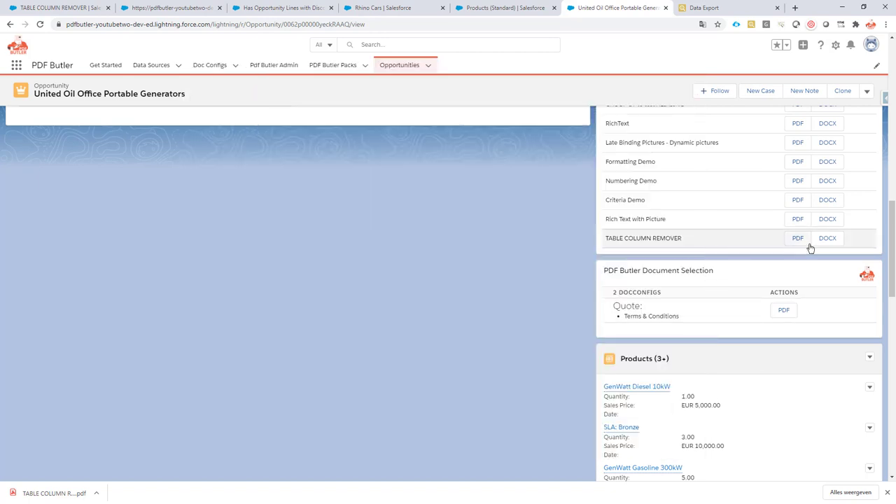
{"action": "left_click", "coordinate": [798, 238]}
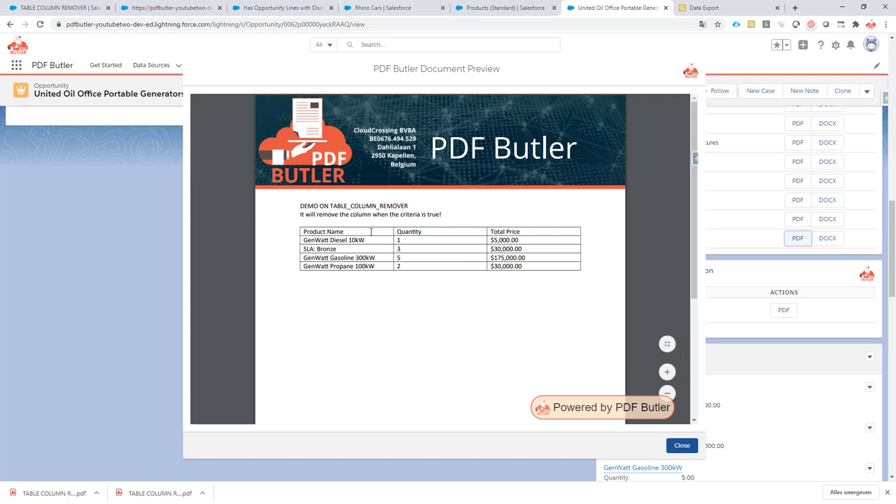
{"action": "mouse_move", "coordinate": [585, 235]}
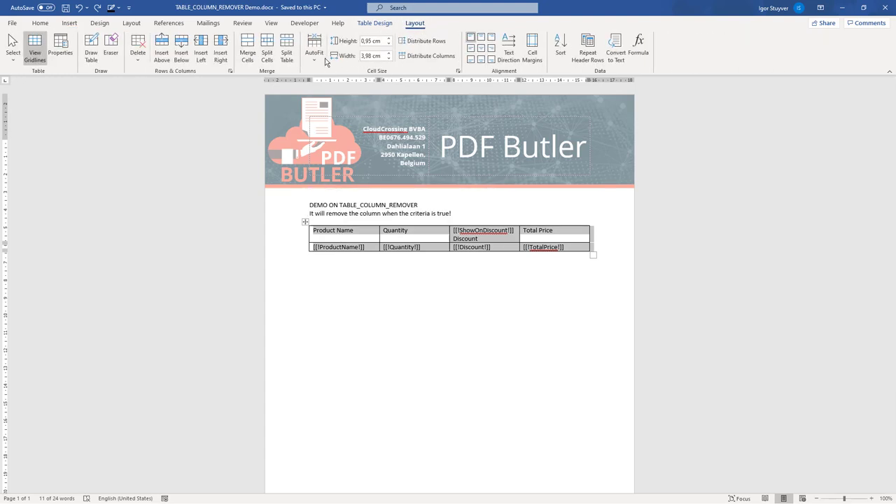
{"action": "left_click", "coordinate": [313, 43]}
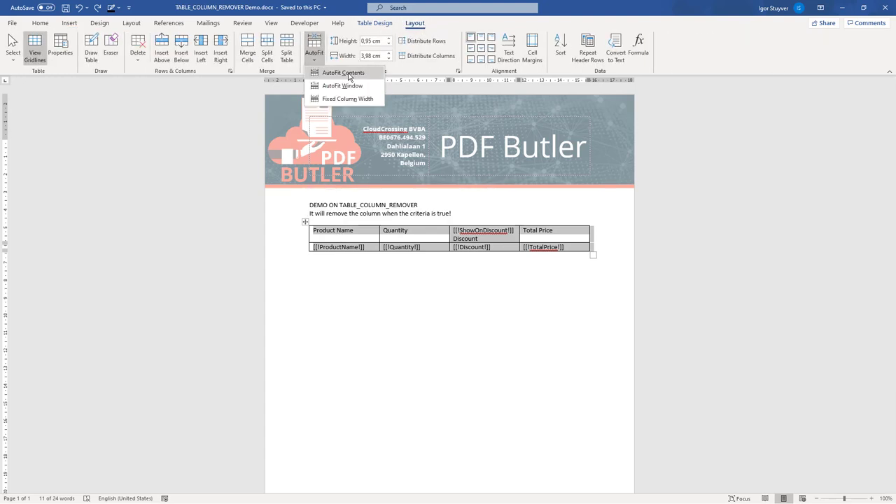
{"action": "right_click", "coordinate": [343, 241]}
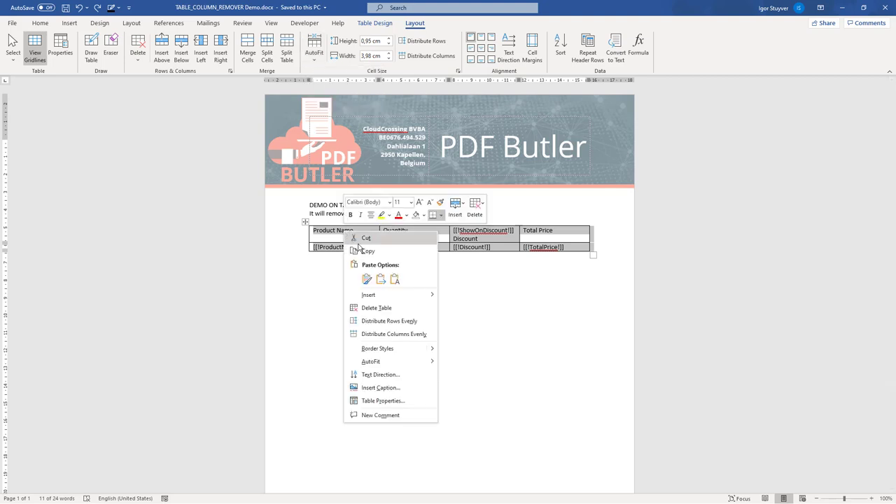
{"action": "left_click", "coordinate": [382, 400]}
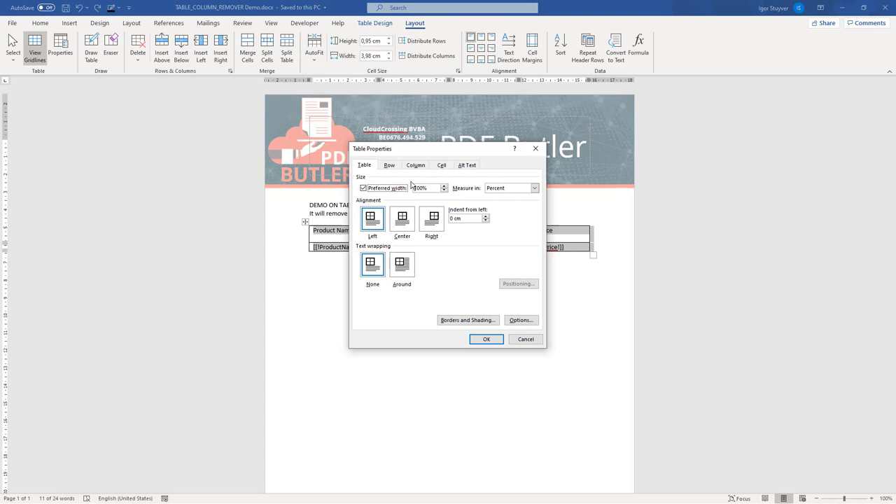
{"action": "mouse_move", "coordinate": [481, 285]}
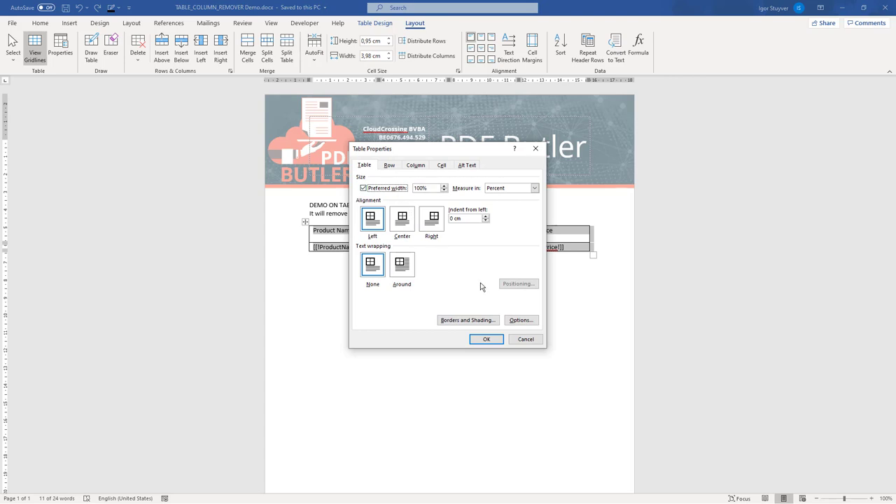
{"action": "left_click", "coordinate": [526, 338]}
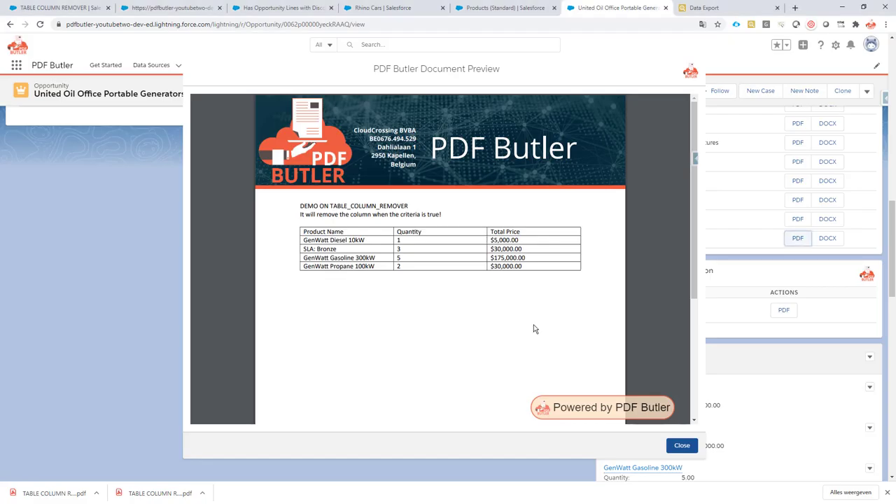
{"action": "mouse_move", "coordinate": [568, 232]}
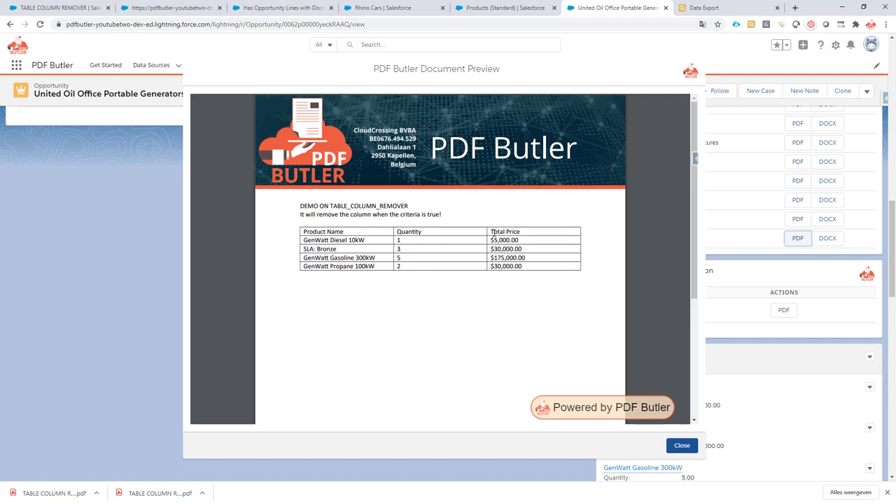
{"action": "mouse_move", "coordinate": [389, 237]}
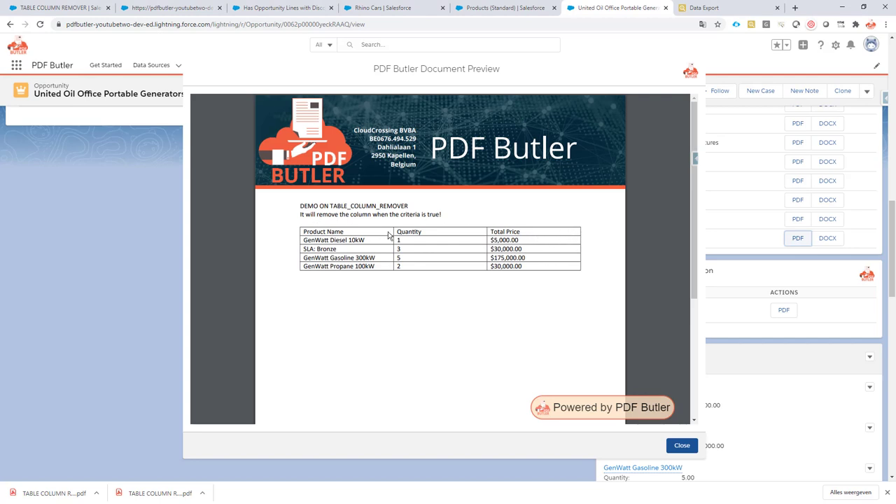
{"action": "mouse_move", "coordinate": [492, 283]}
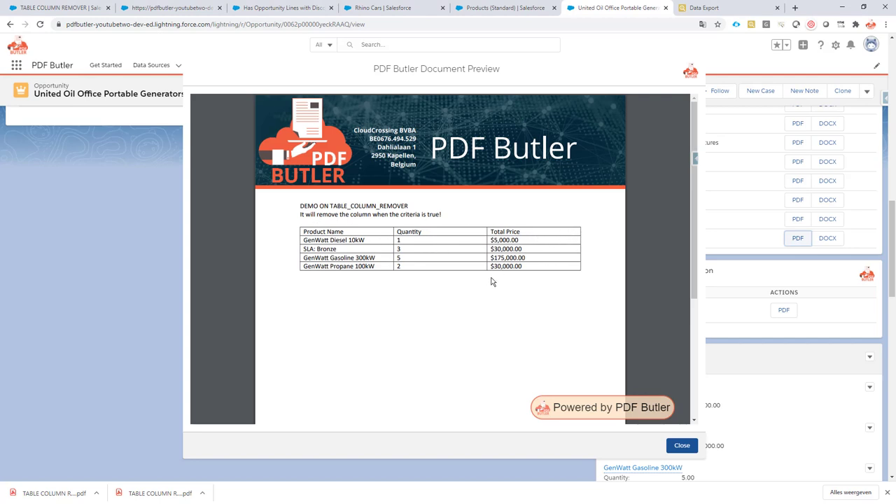
{"action": "mouse_move", "coordinate": [504, 185]}
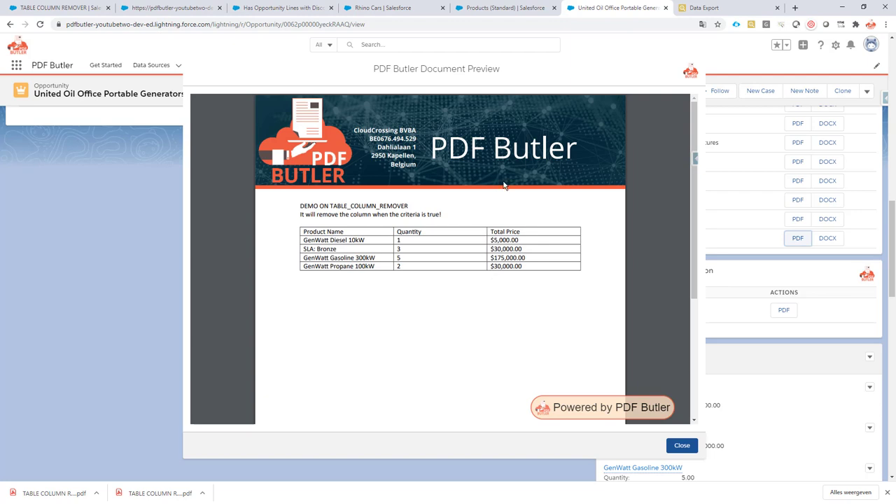
{"action": "mouse_move", "coordinate": [519, 165]}
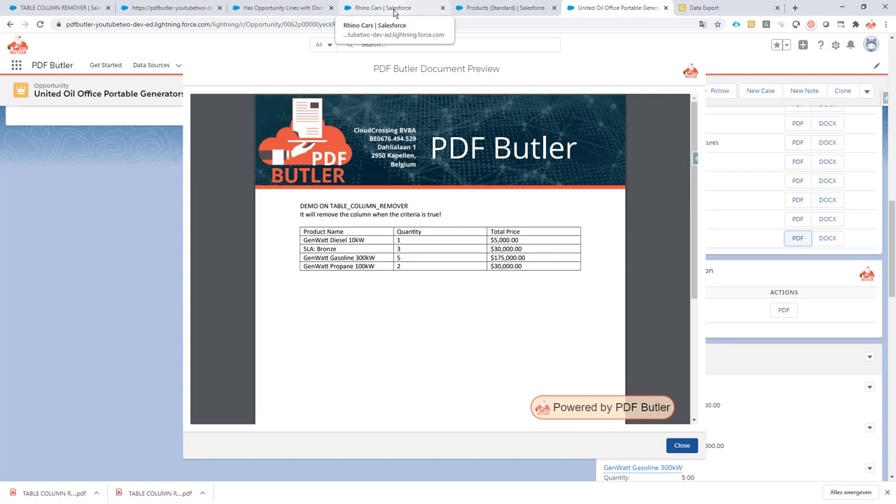
{"action": "left_click", "coordinate": [389, 8]}
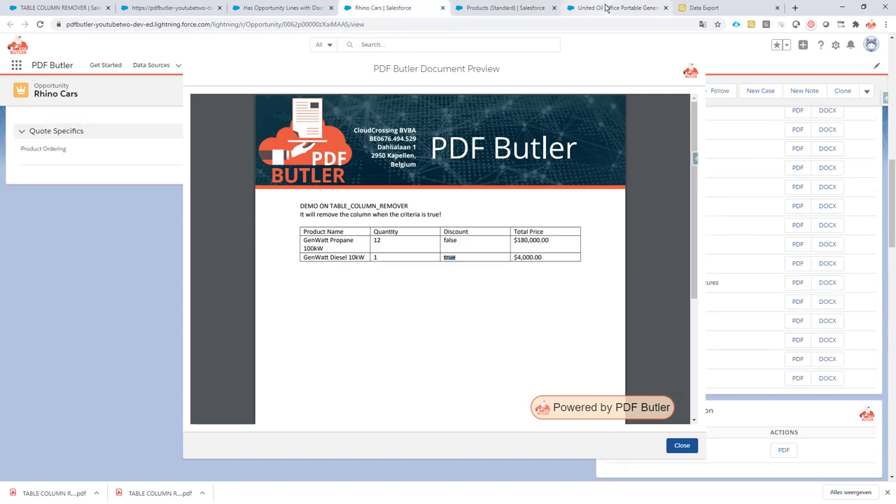
{"action": "left_click", "coordinate": [616, 8]}
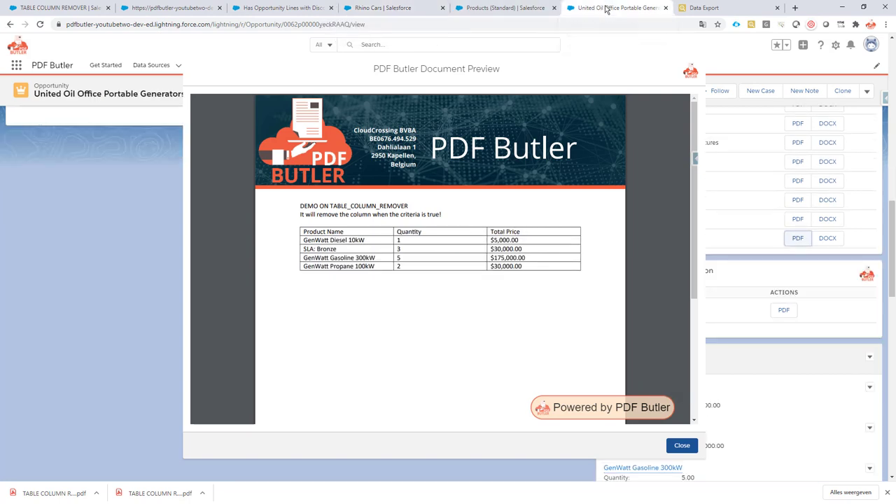